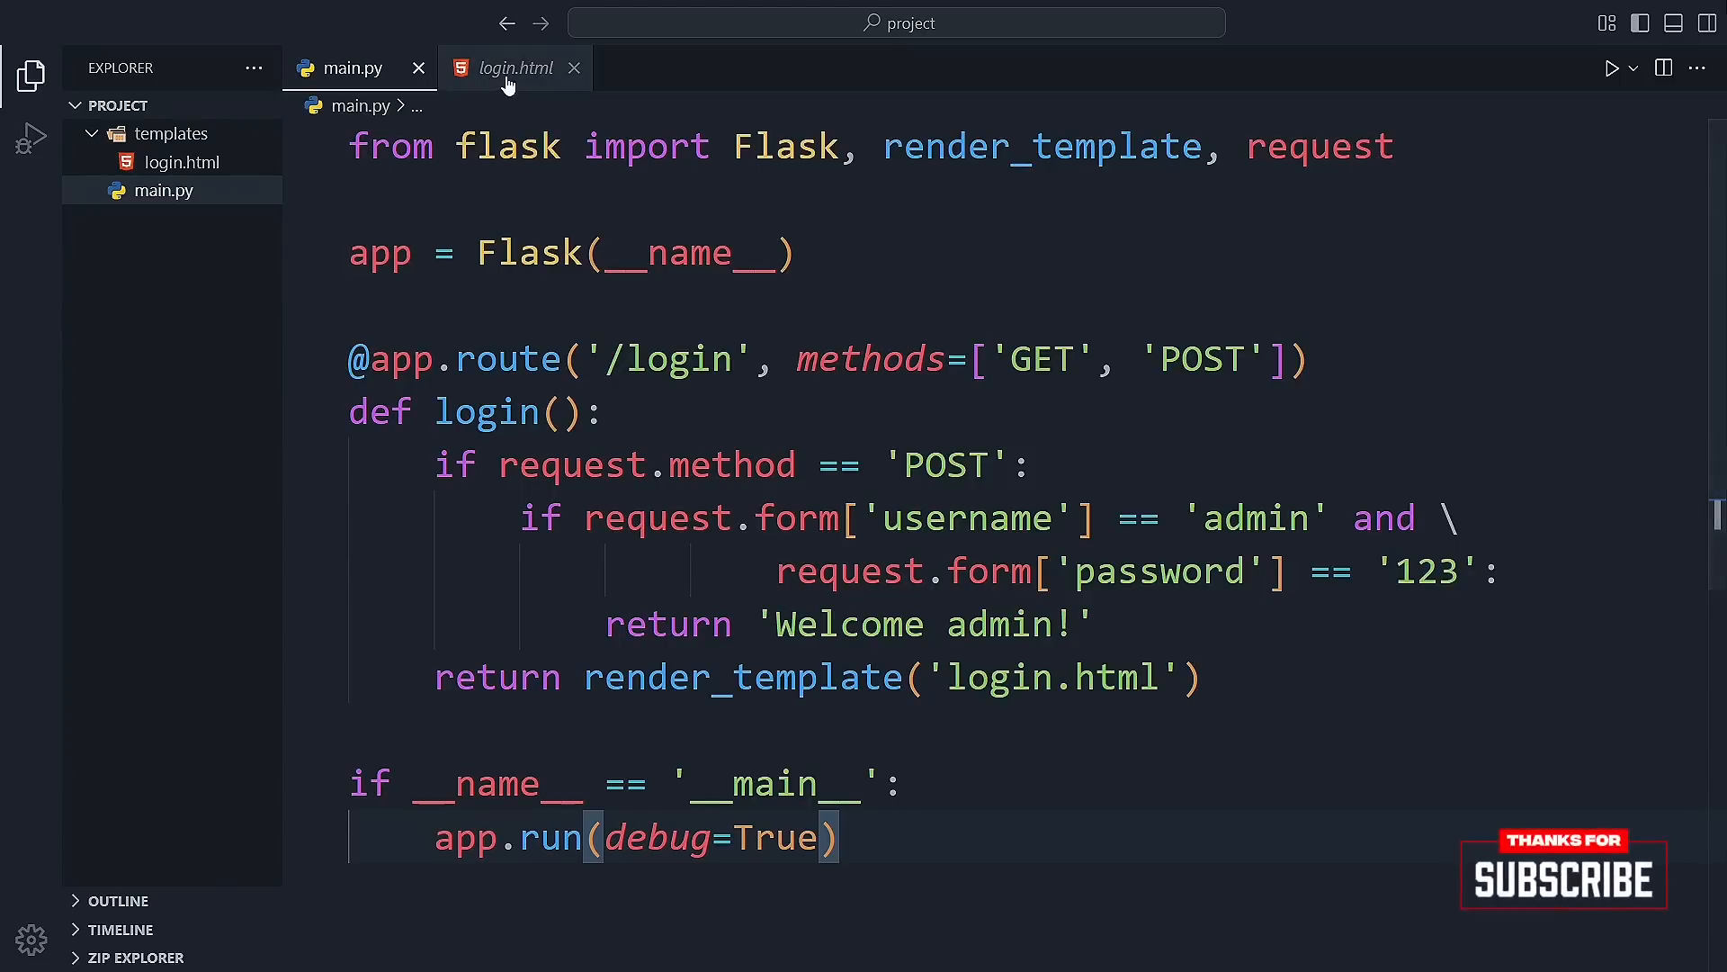
# Finish login.html's POST form with a required username field and Login button, and save it.
pyautogui.click(512, 67)
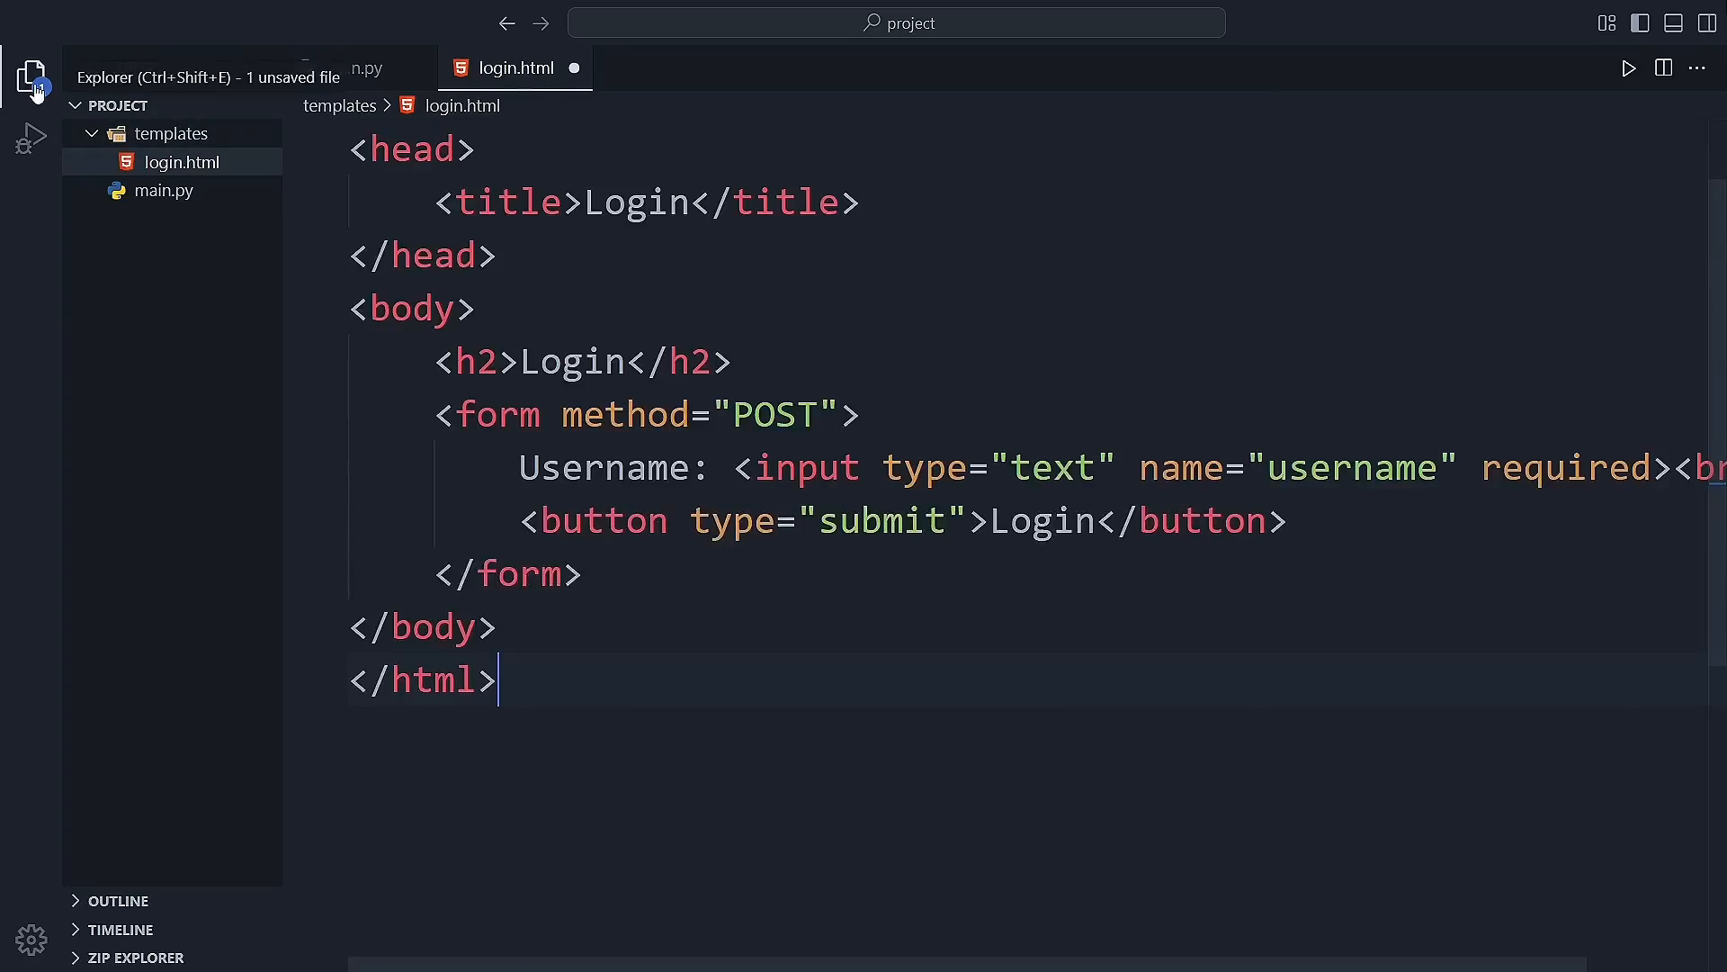
pyautogui.click(32, 77)
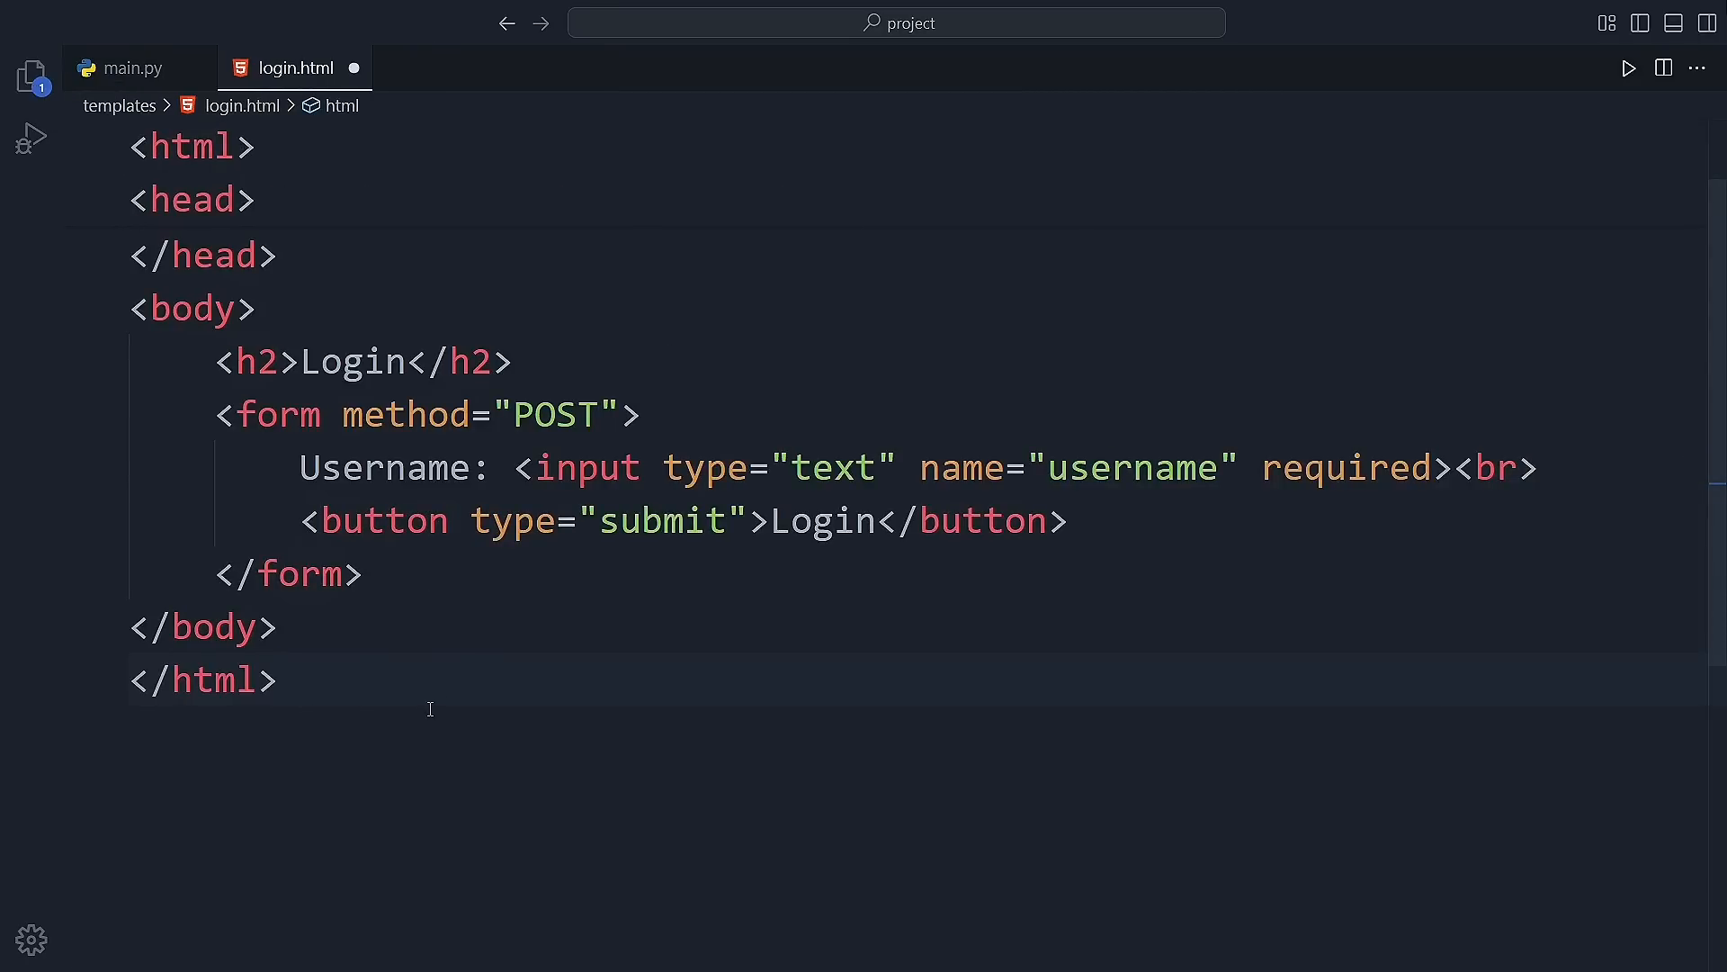
pyautogui.press('ctrl+s')
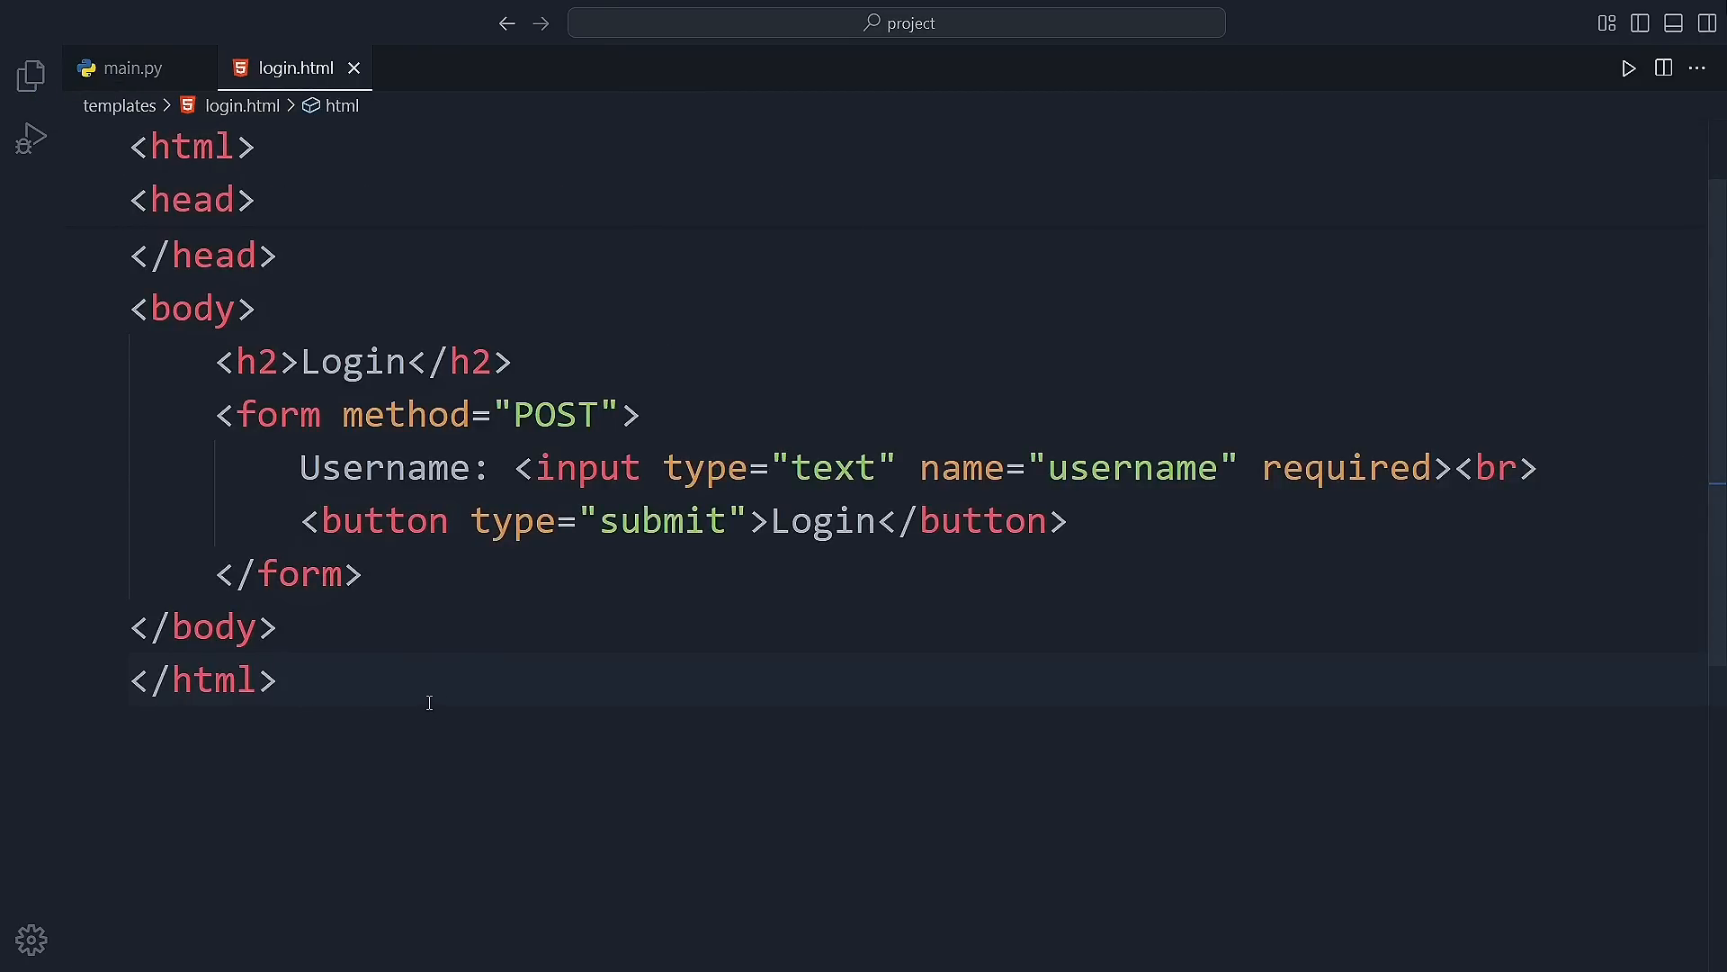
pyautogui.moveTo(30, 75)
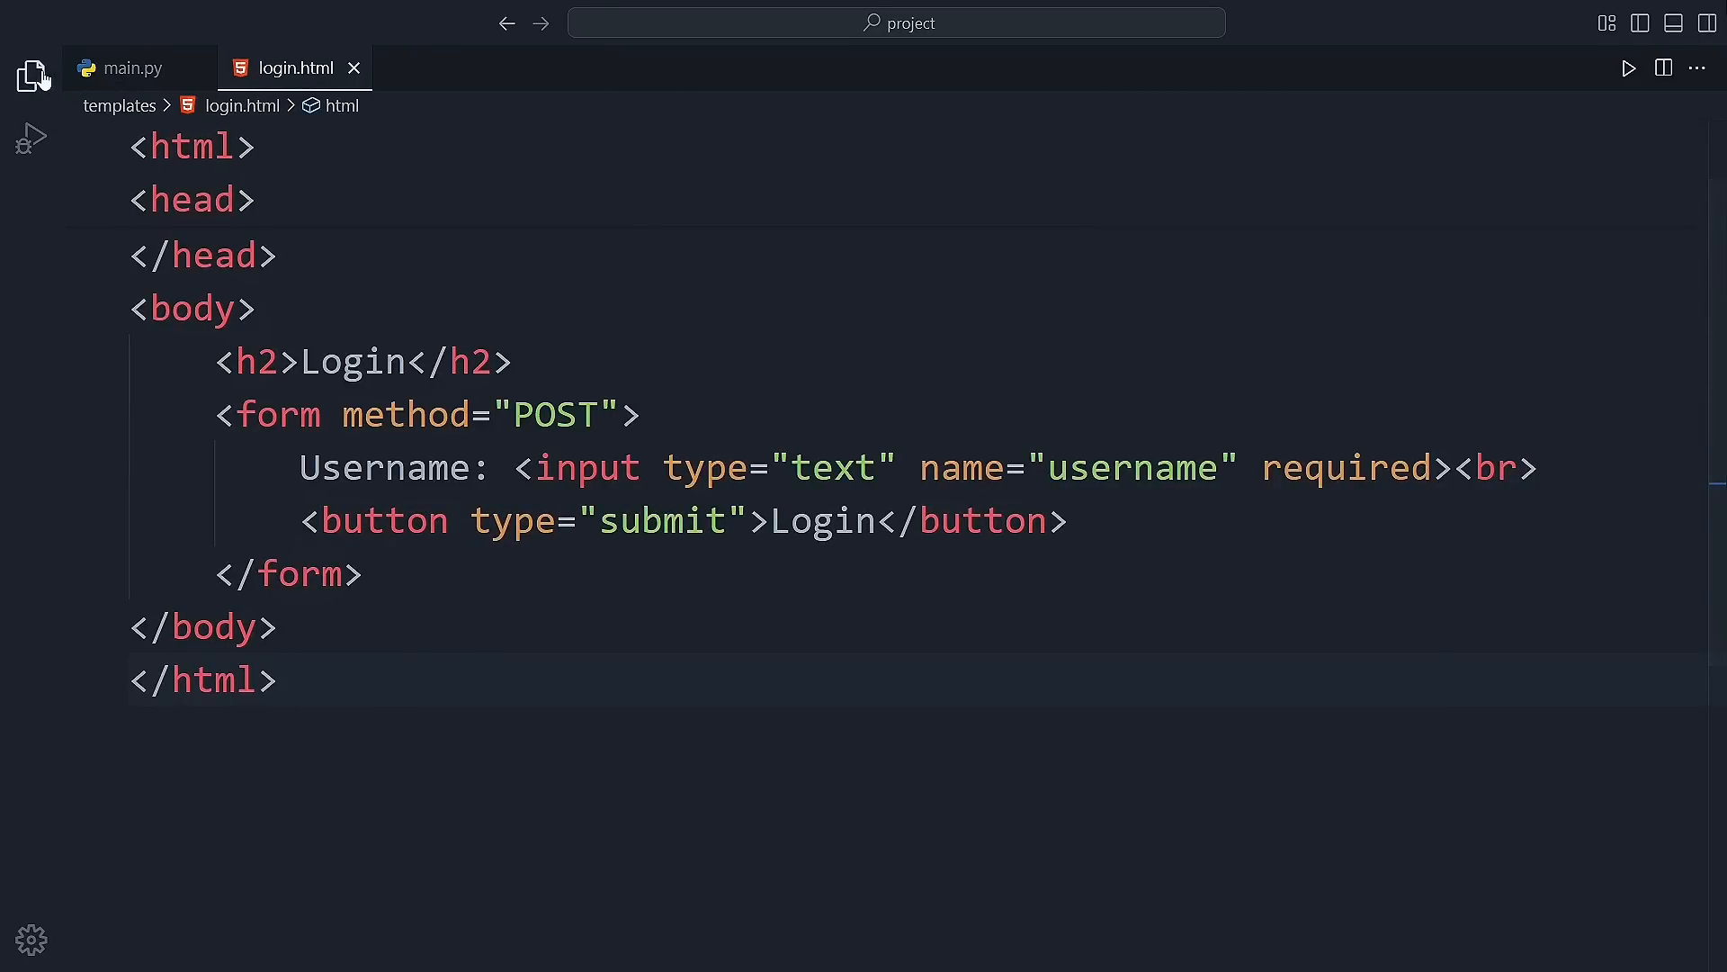
# Create templates/dashboard.html with a welcome greeting, 'You are now logged in' and a Logout link.
pyautogui.click(30, 75)
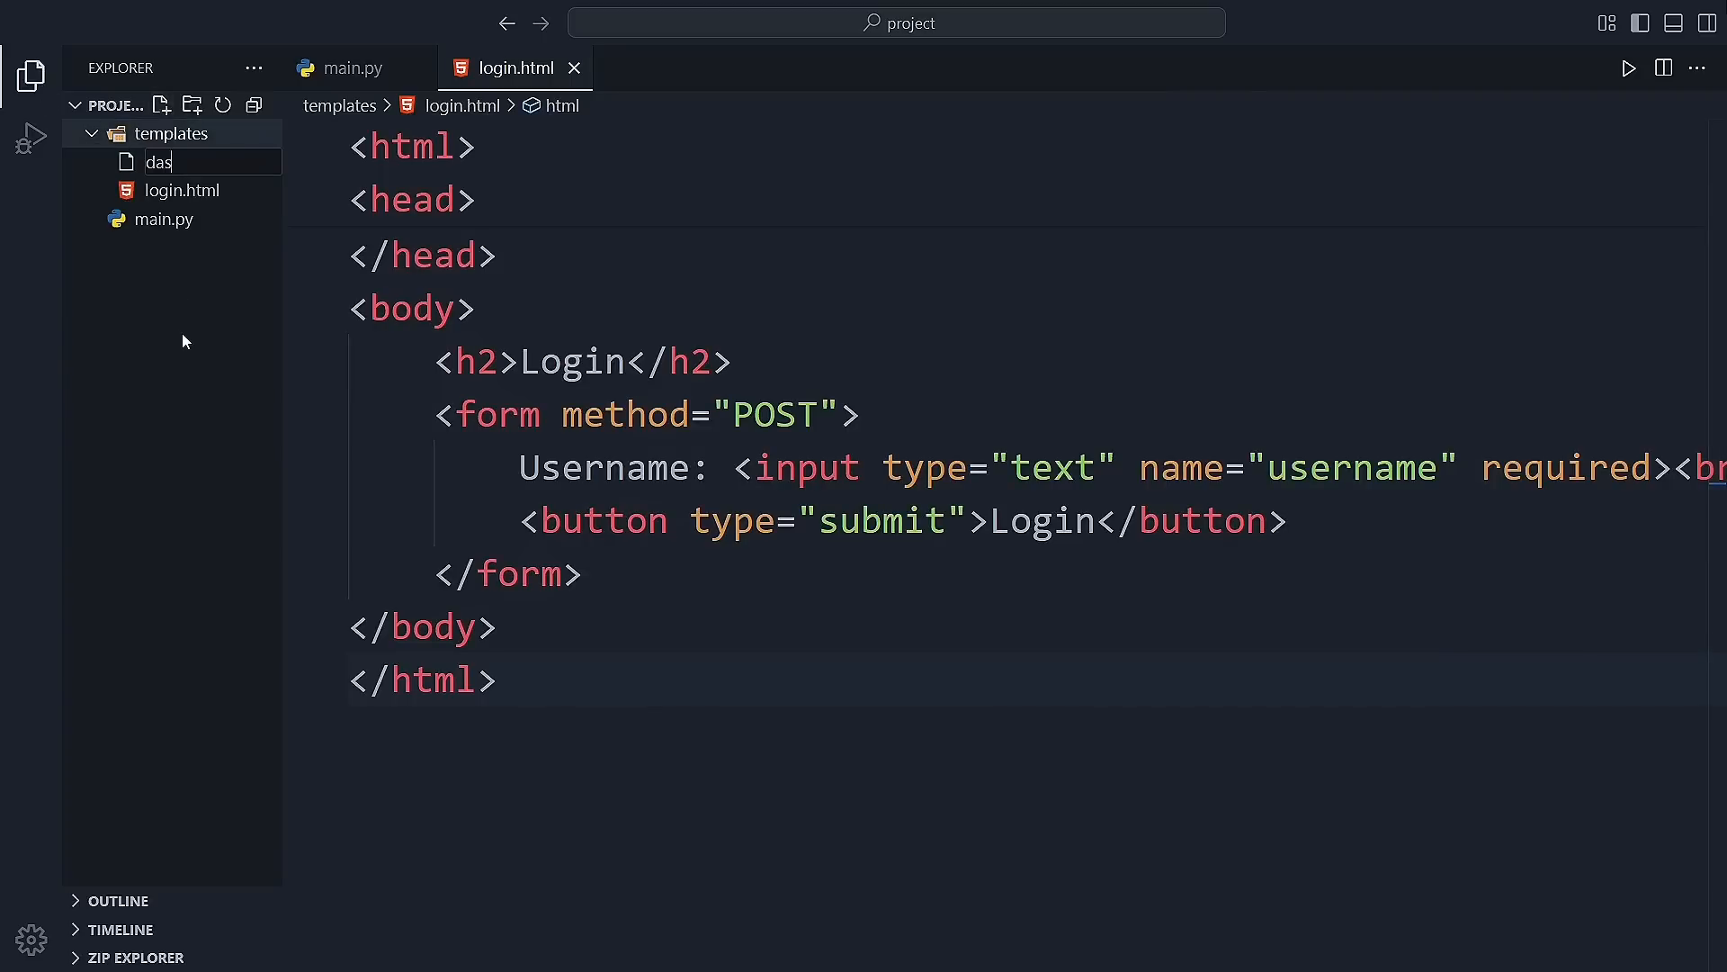
pyautogui.write('dashboard.html')
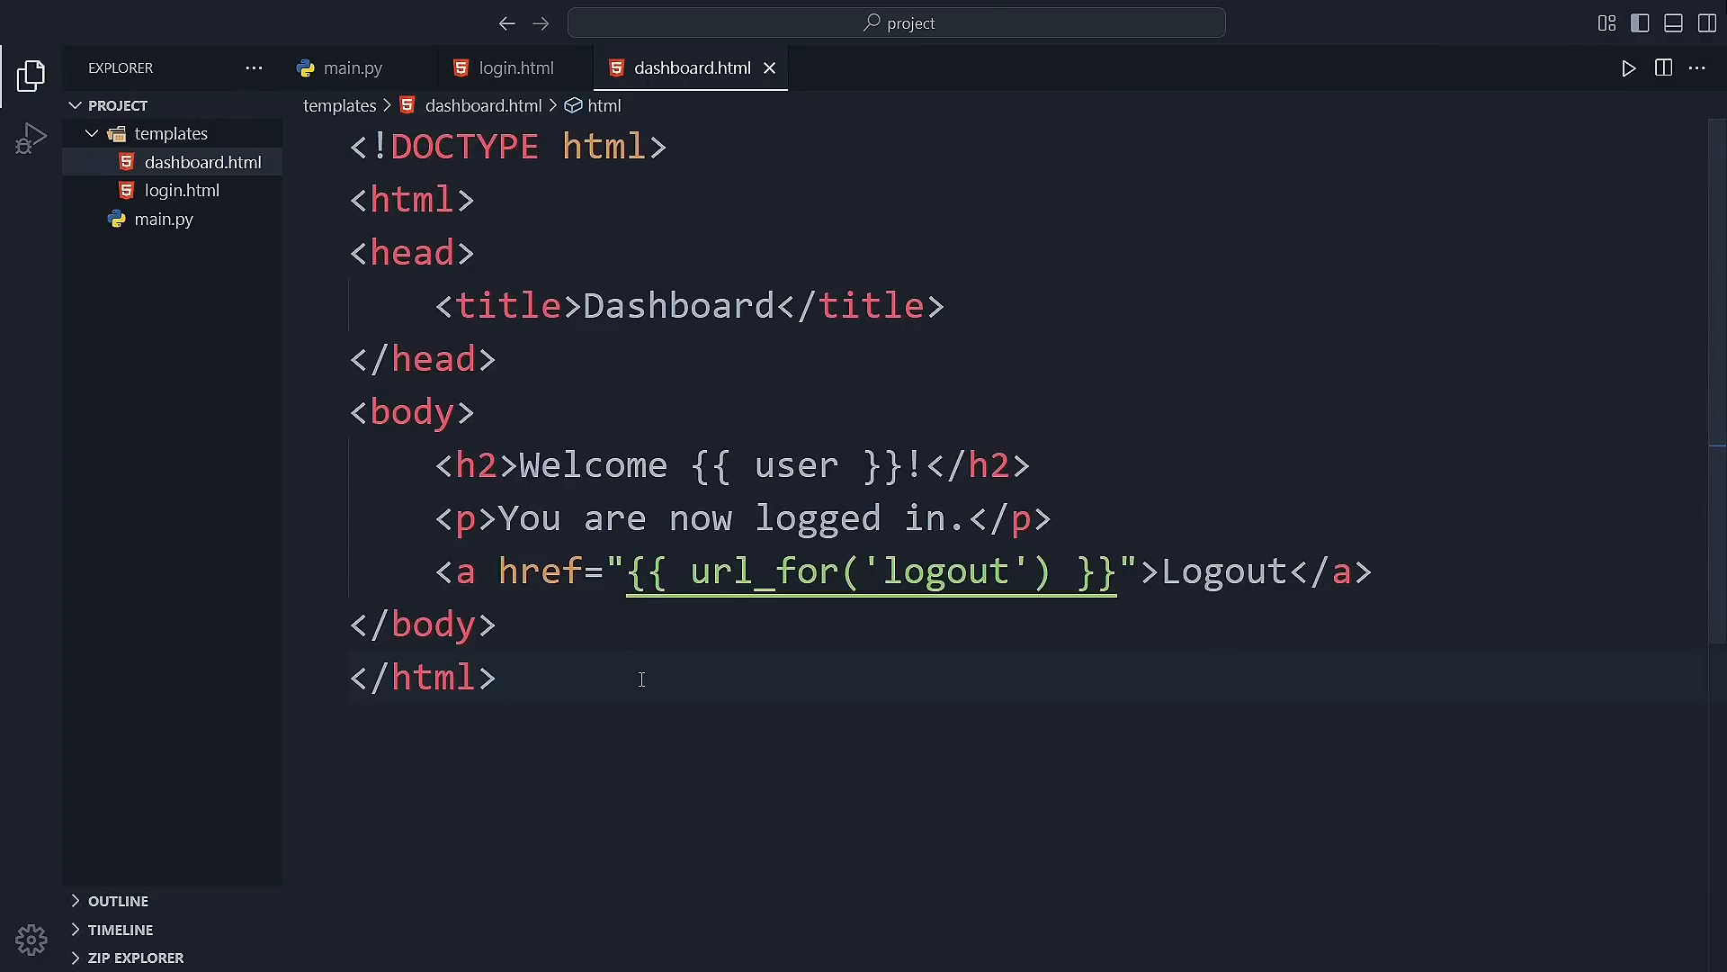
pyautogui.click(353, 68)
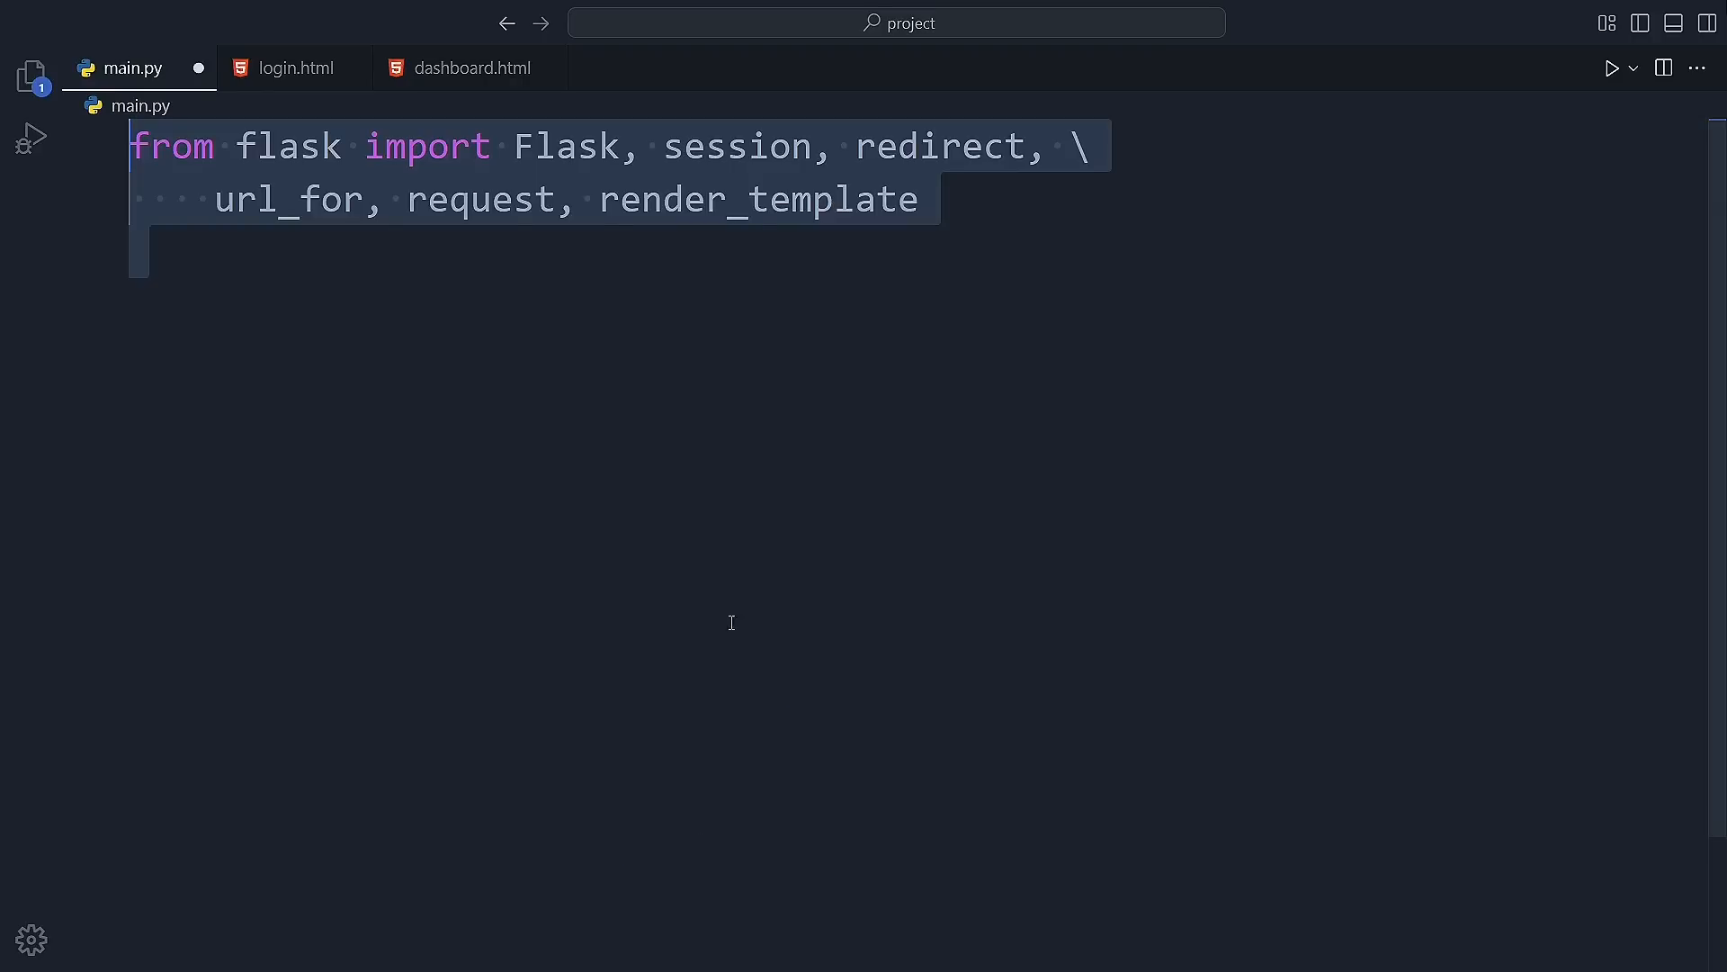
pyautogui.doubleClick(757, 199)
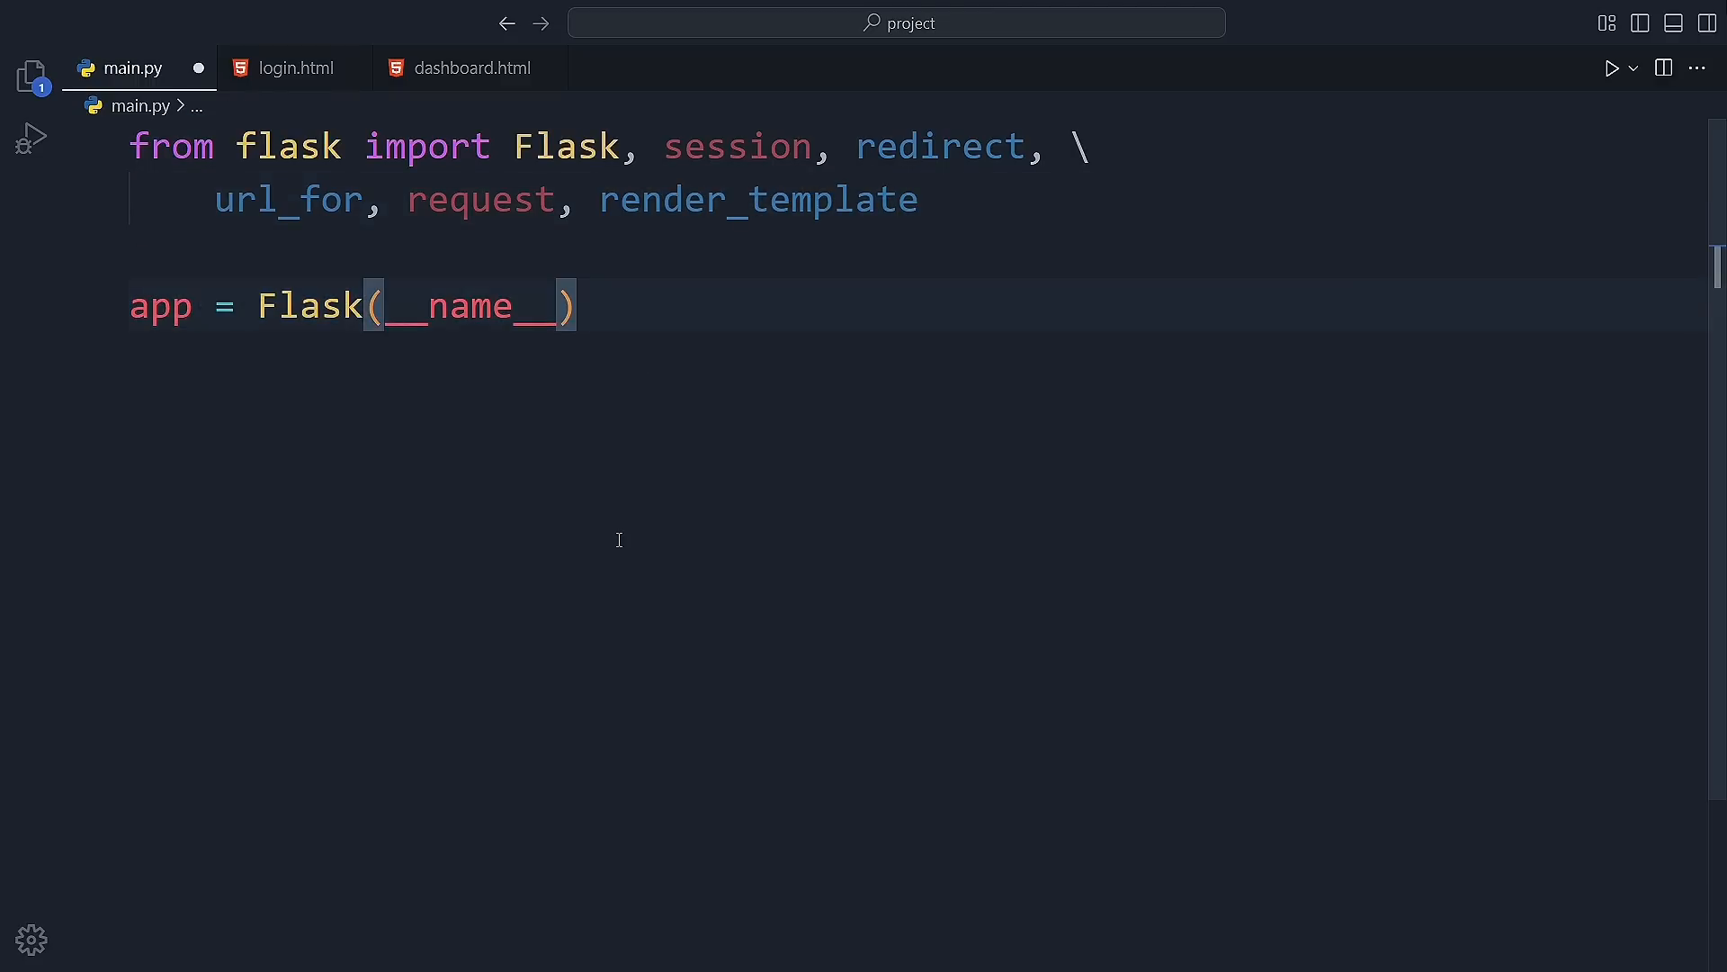
pyautogui.write("app.secret_key = 'mysecret'")
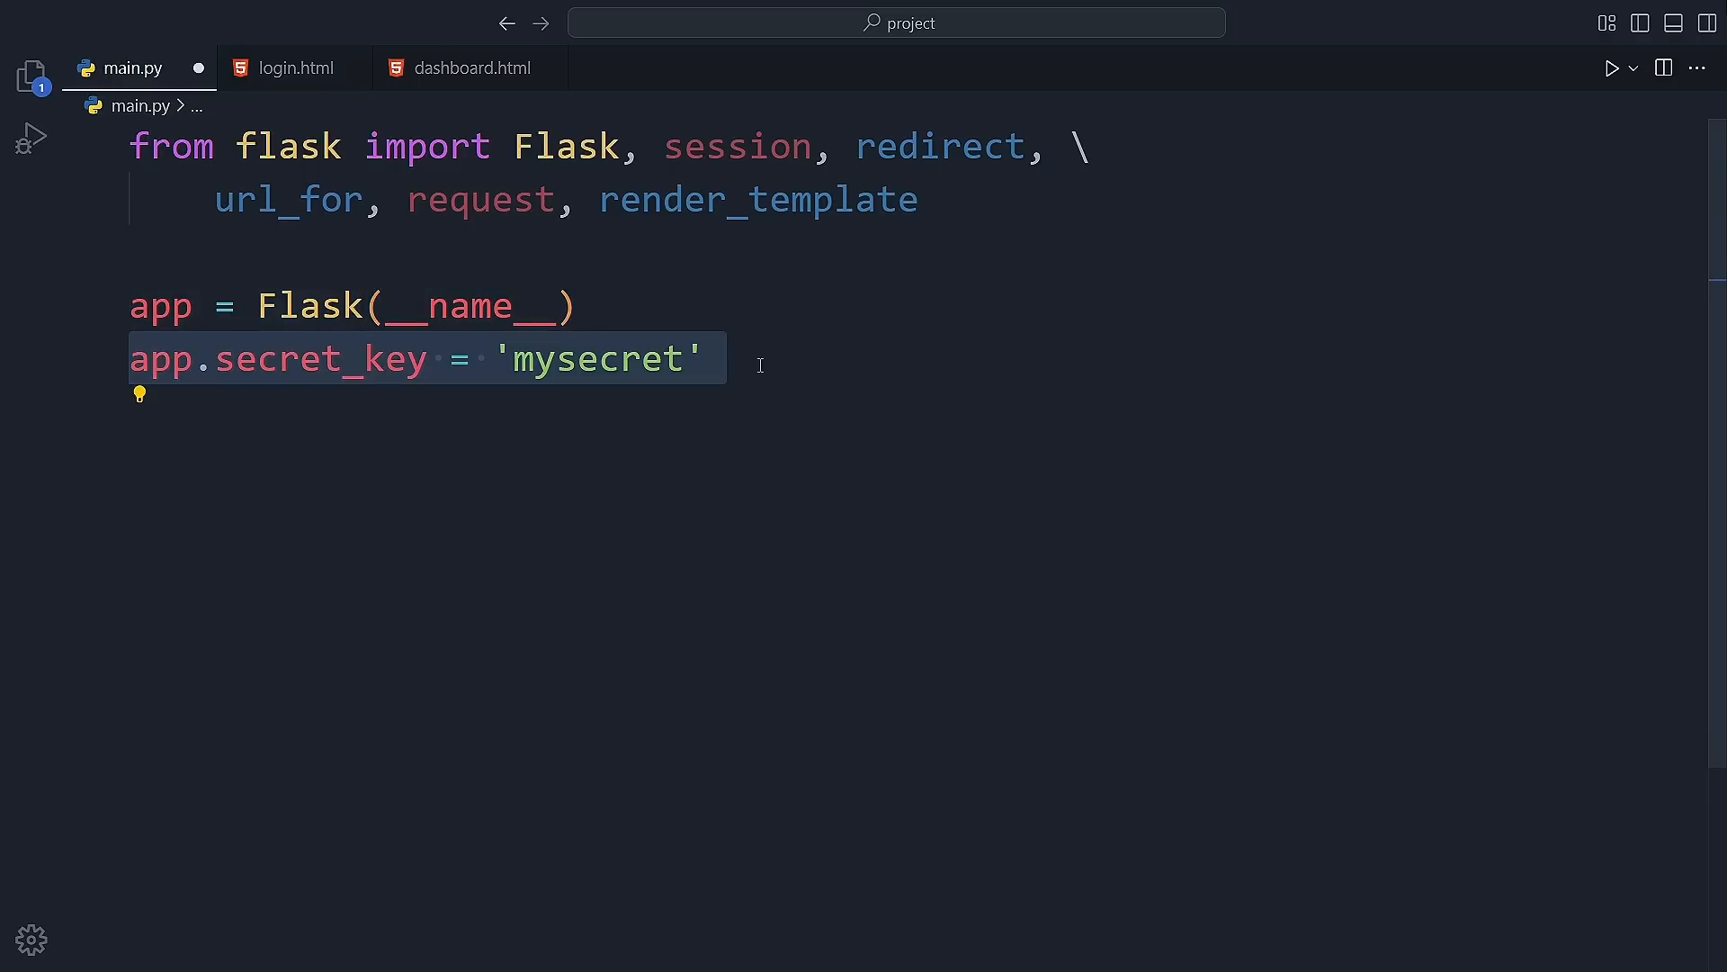
pyautogui.click(718, 550)
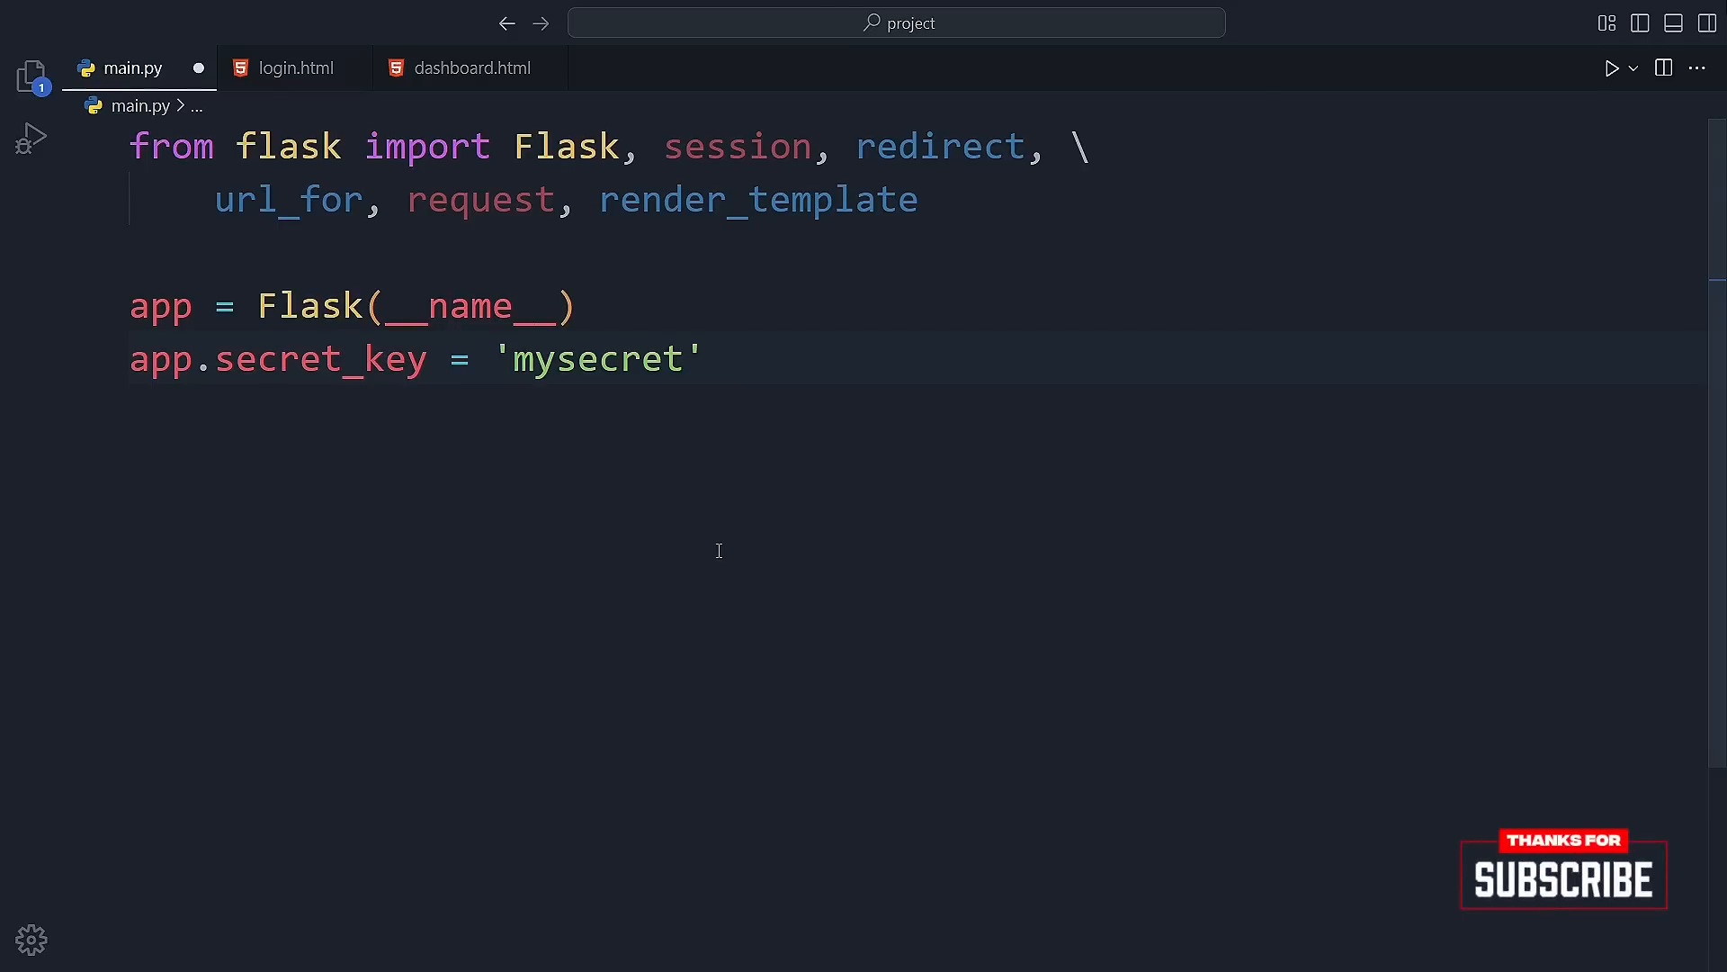
pyautogui.write("@app.route('/login', methods=['GET', 'POST'])")
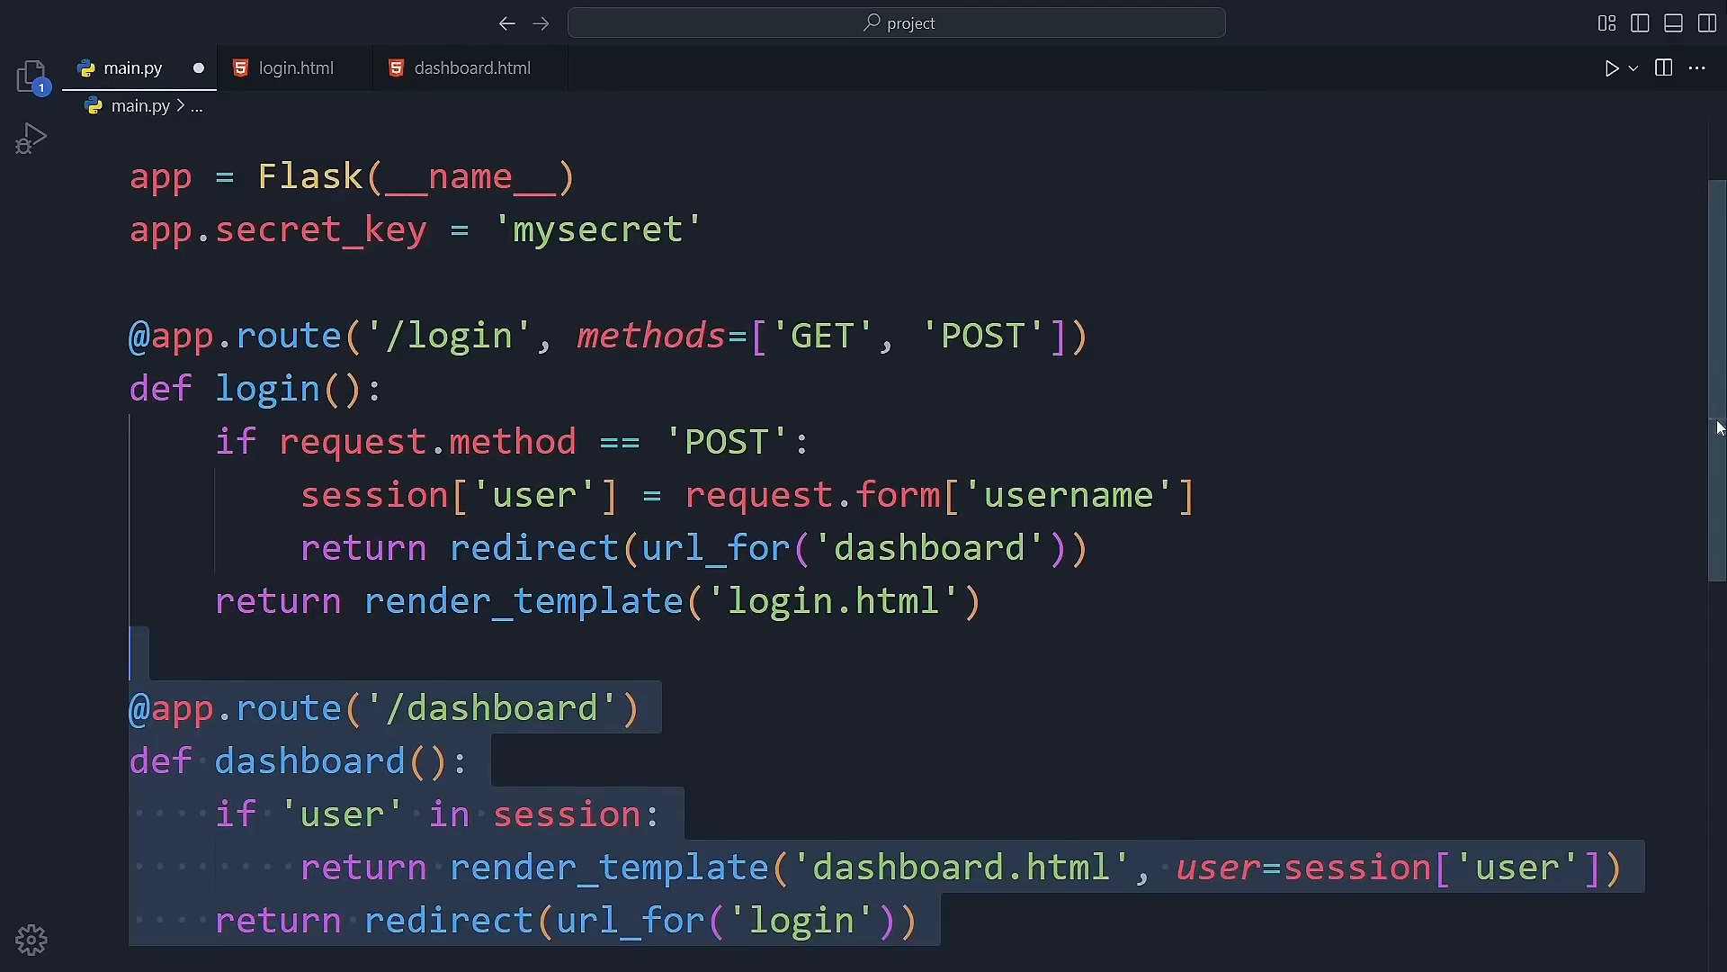
# Write the /login, session-checked /dashboard and session-clearing /logout routes in main.py.
pyautogui.scroll(-3)
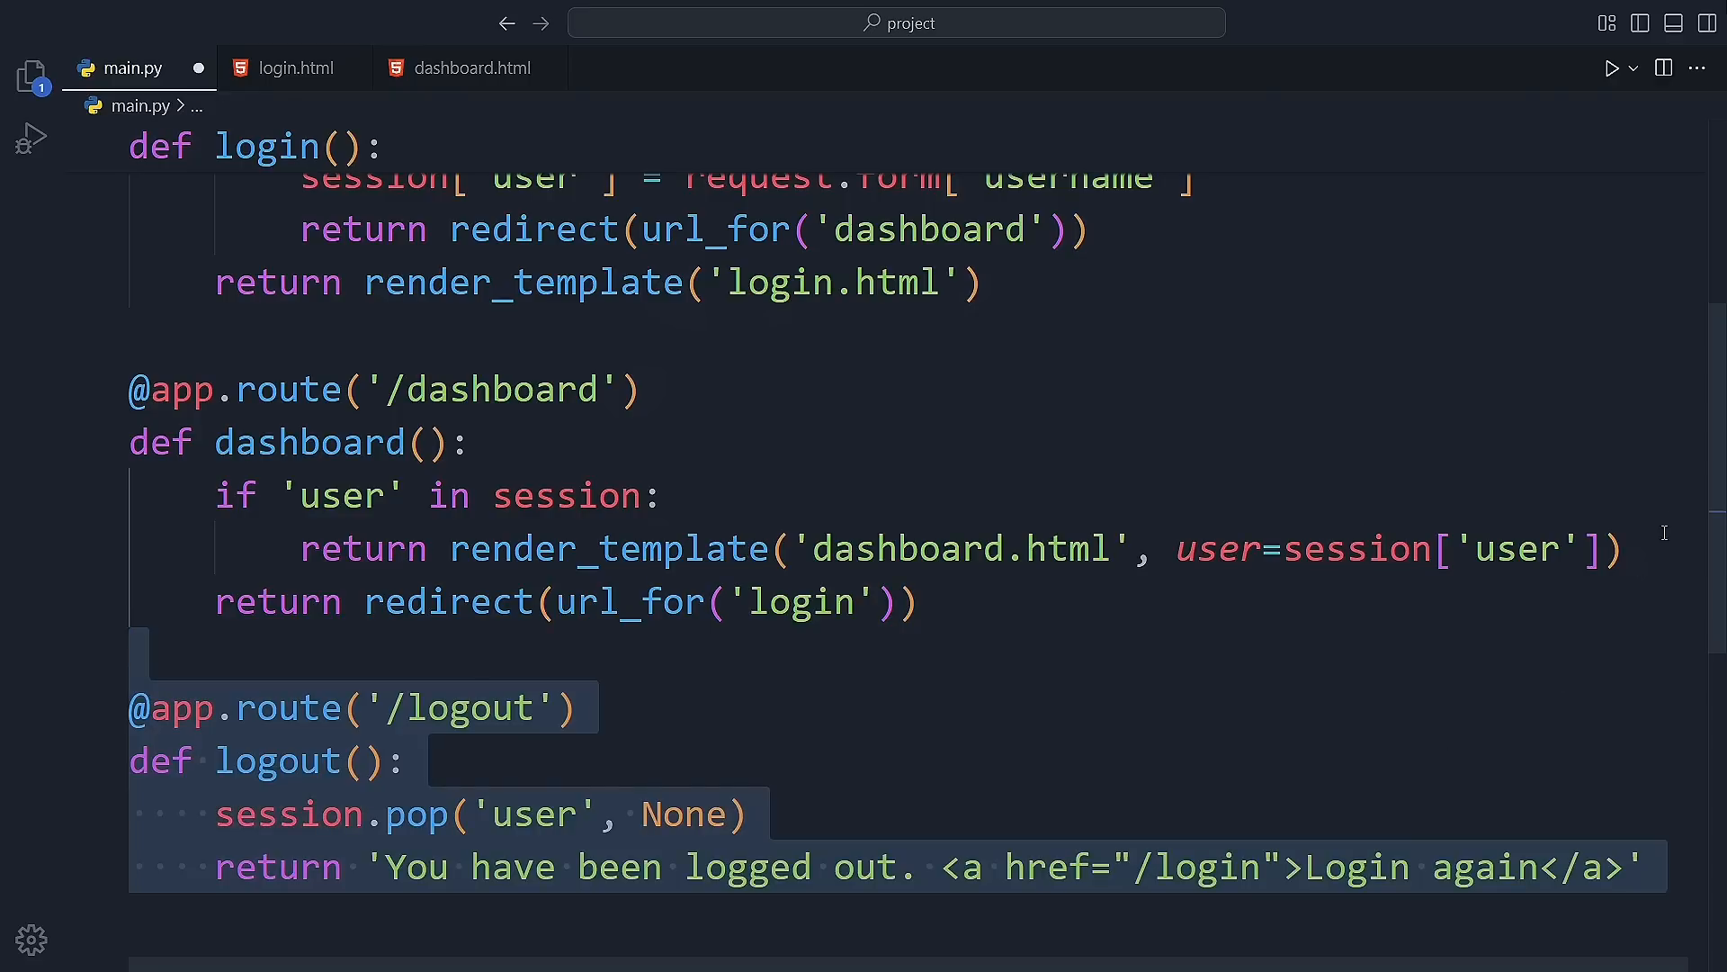
# Add the if __name__ == '__main__': run block and launch the app with python main.py.
pyautogui.scroll(-3)
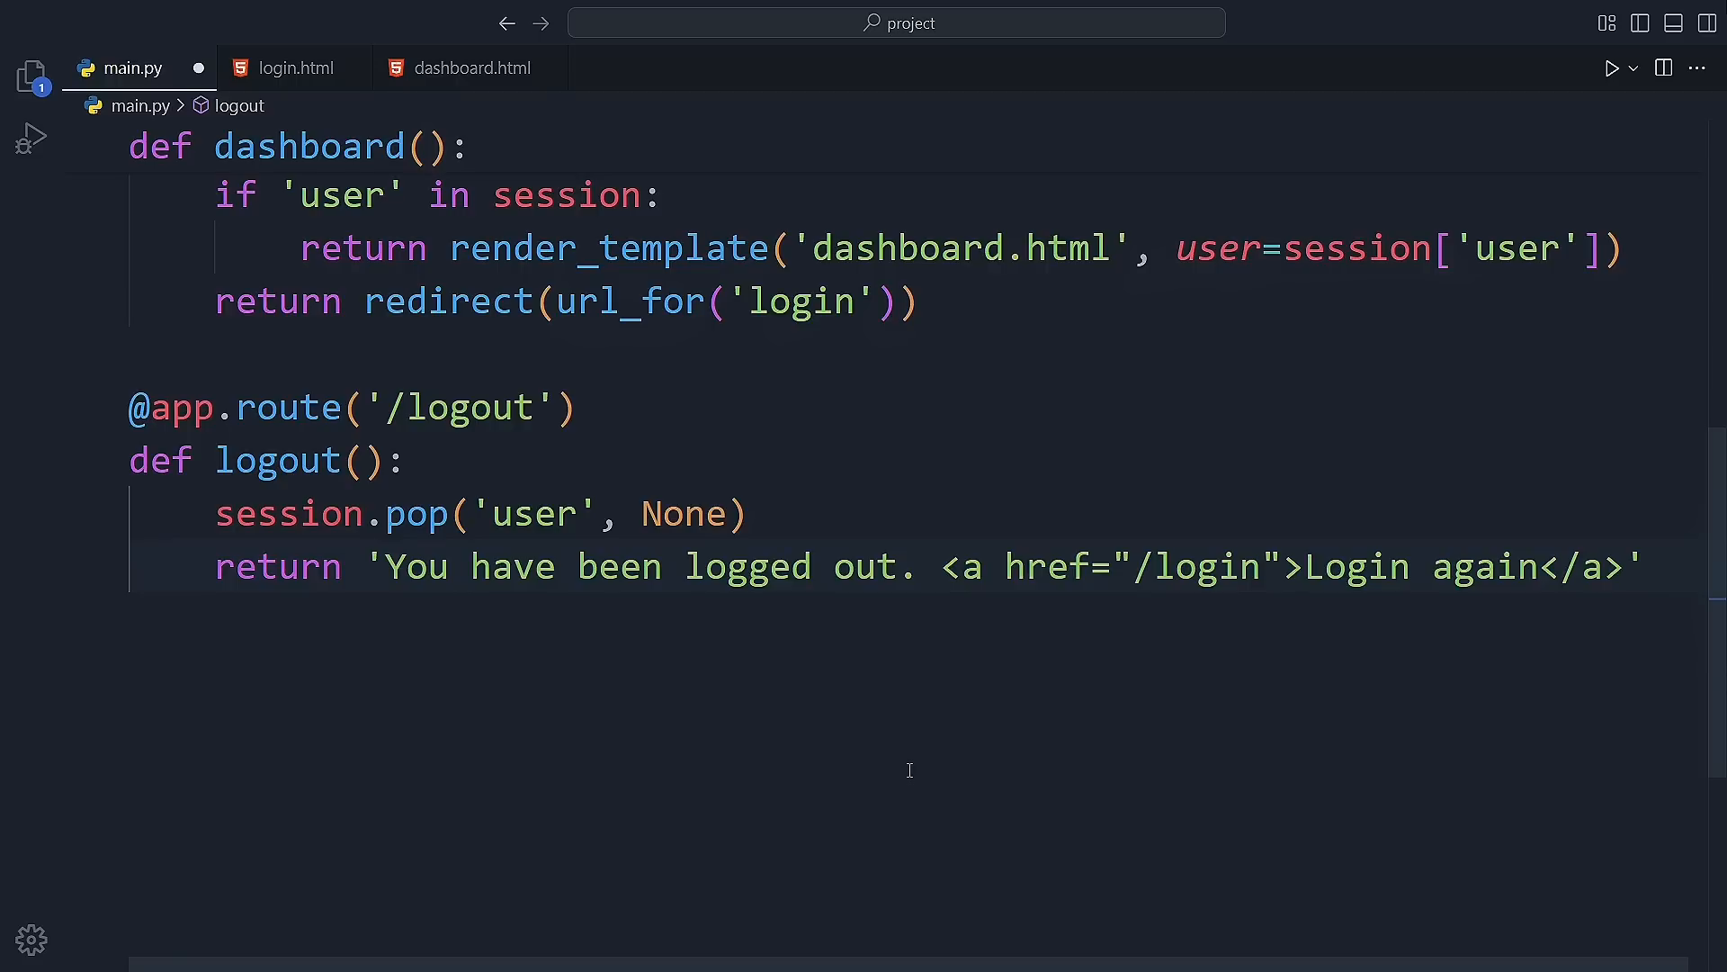
pyautogui.write("if __name__ == '__main__':")
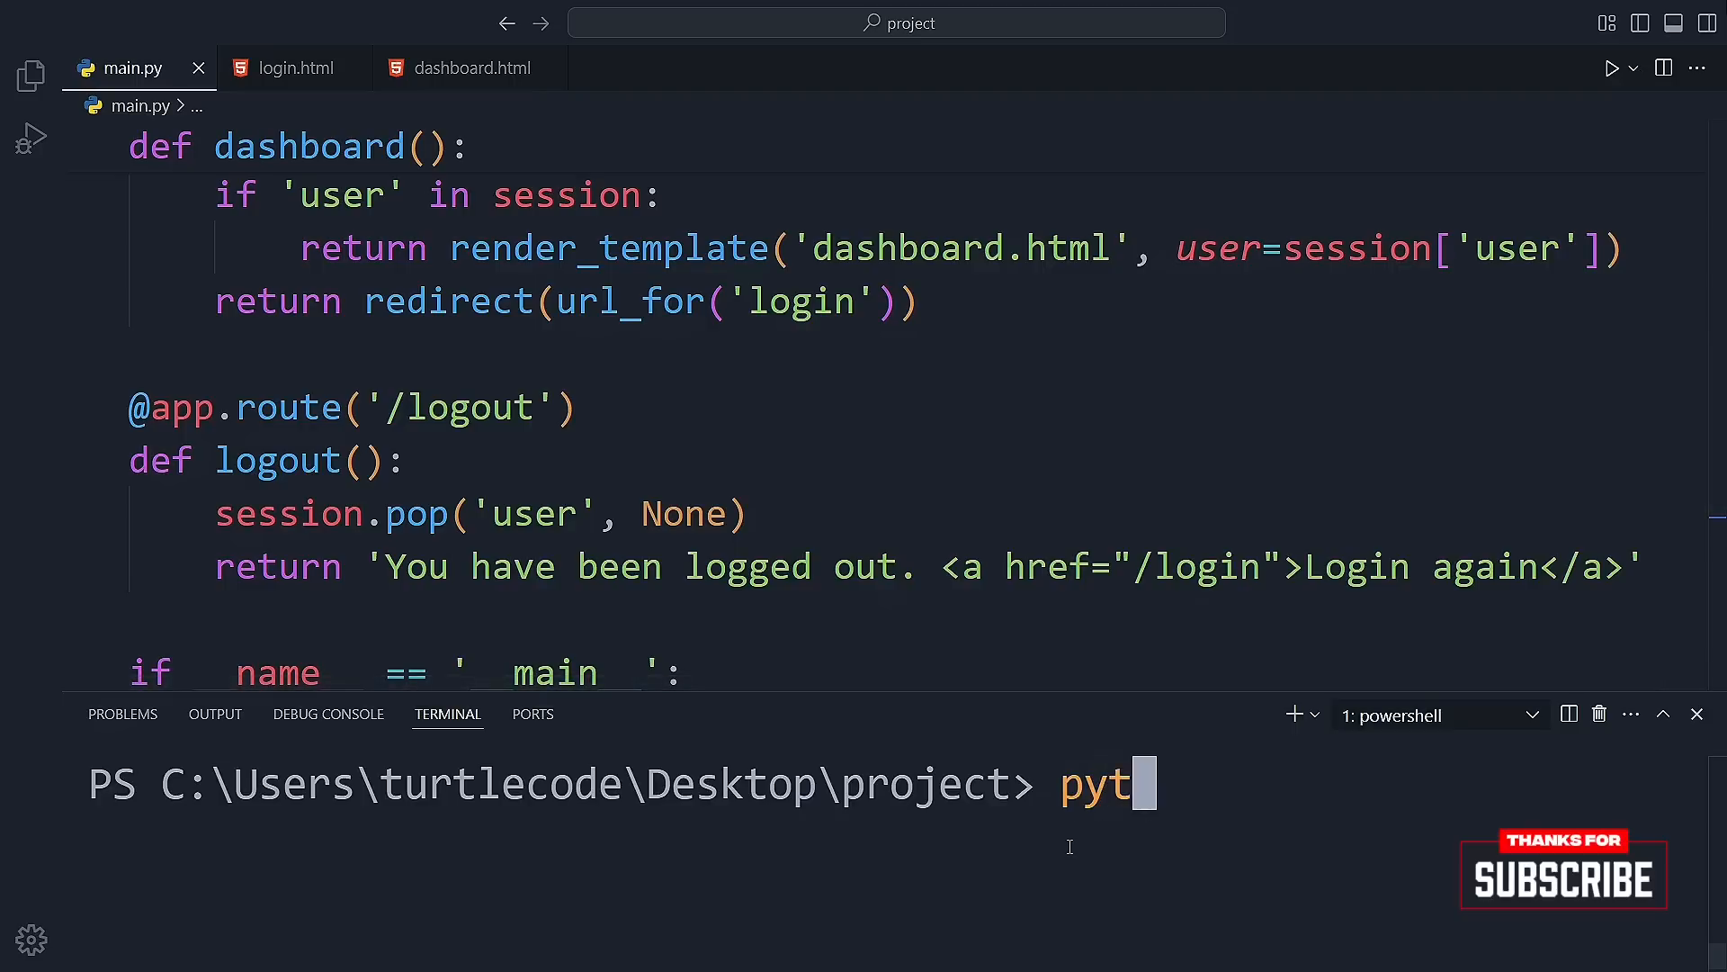
pyautogui.press('Return')
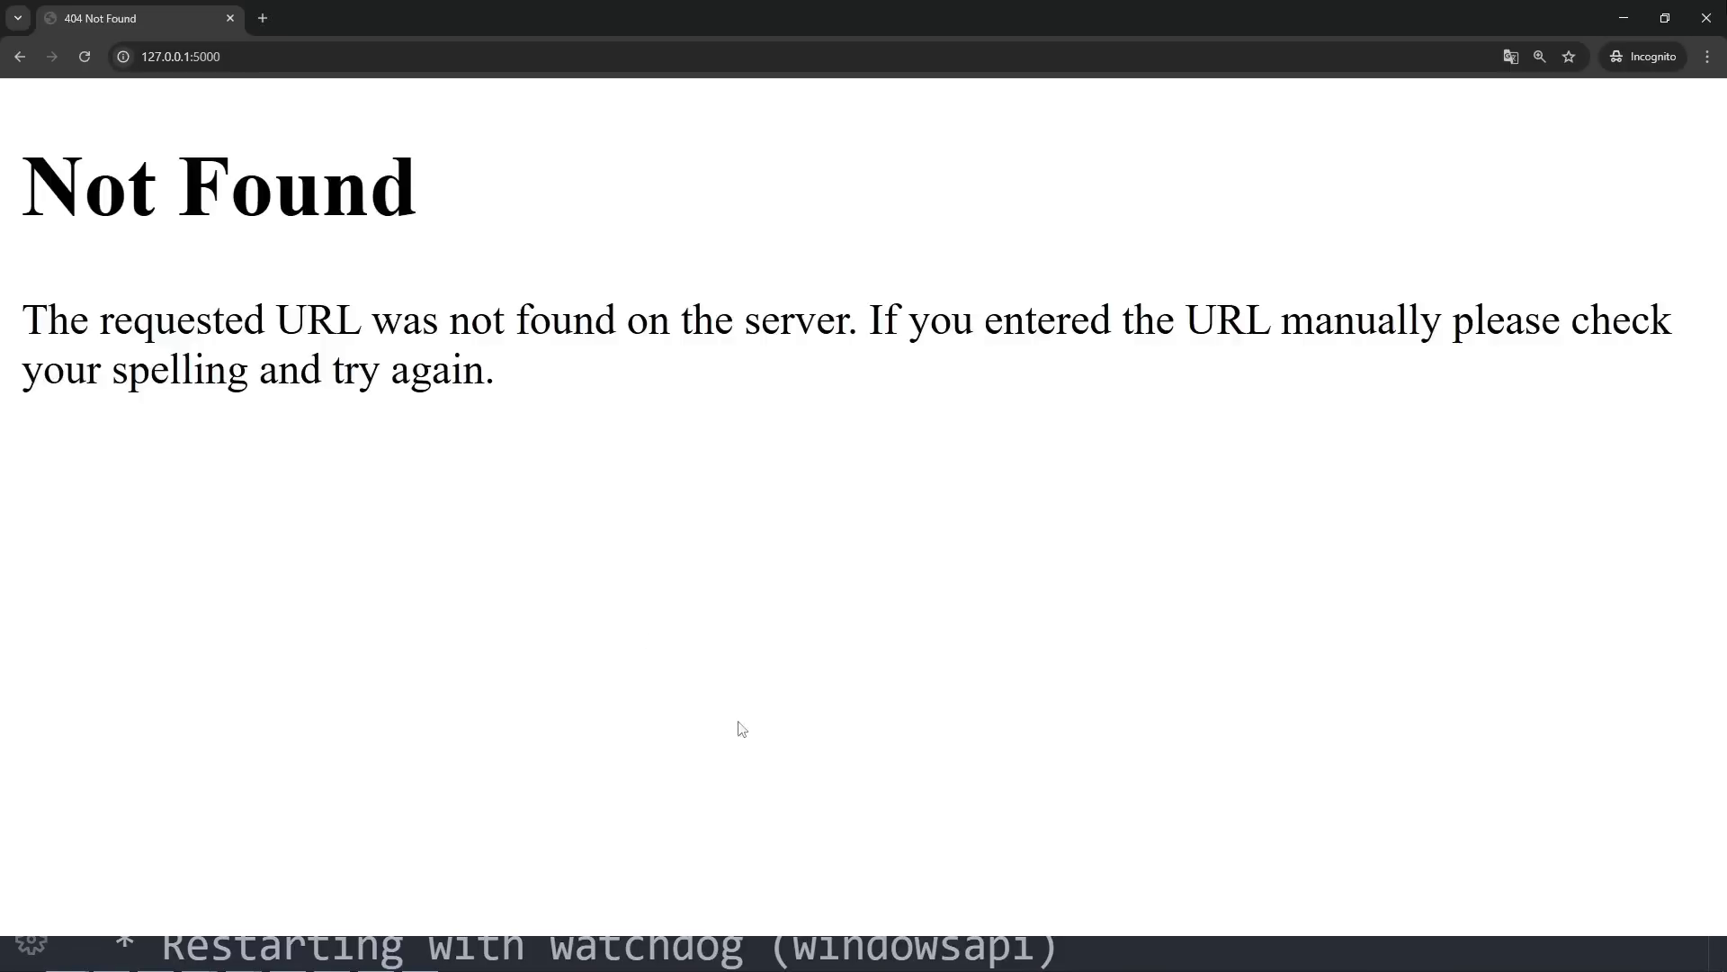
# Visit /dashboard in Chrome and log in with username 'turtlecode'.
pyautogui.click(210, 56)
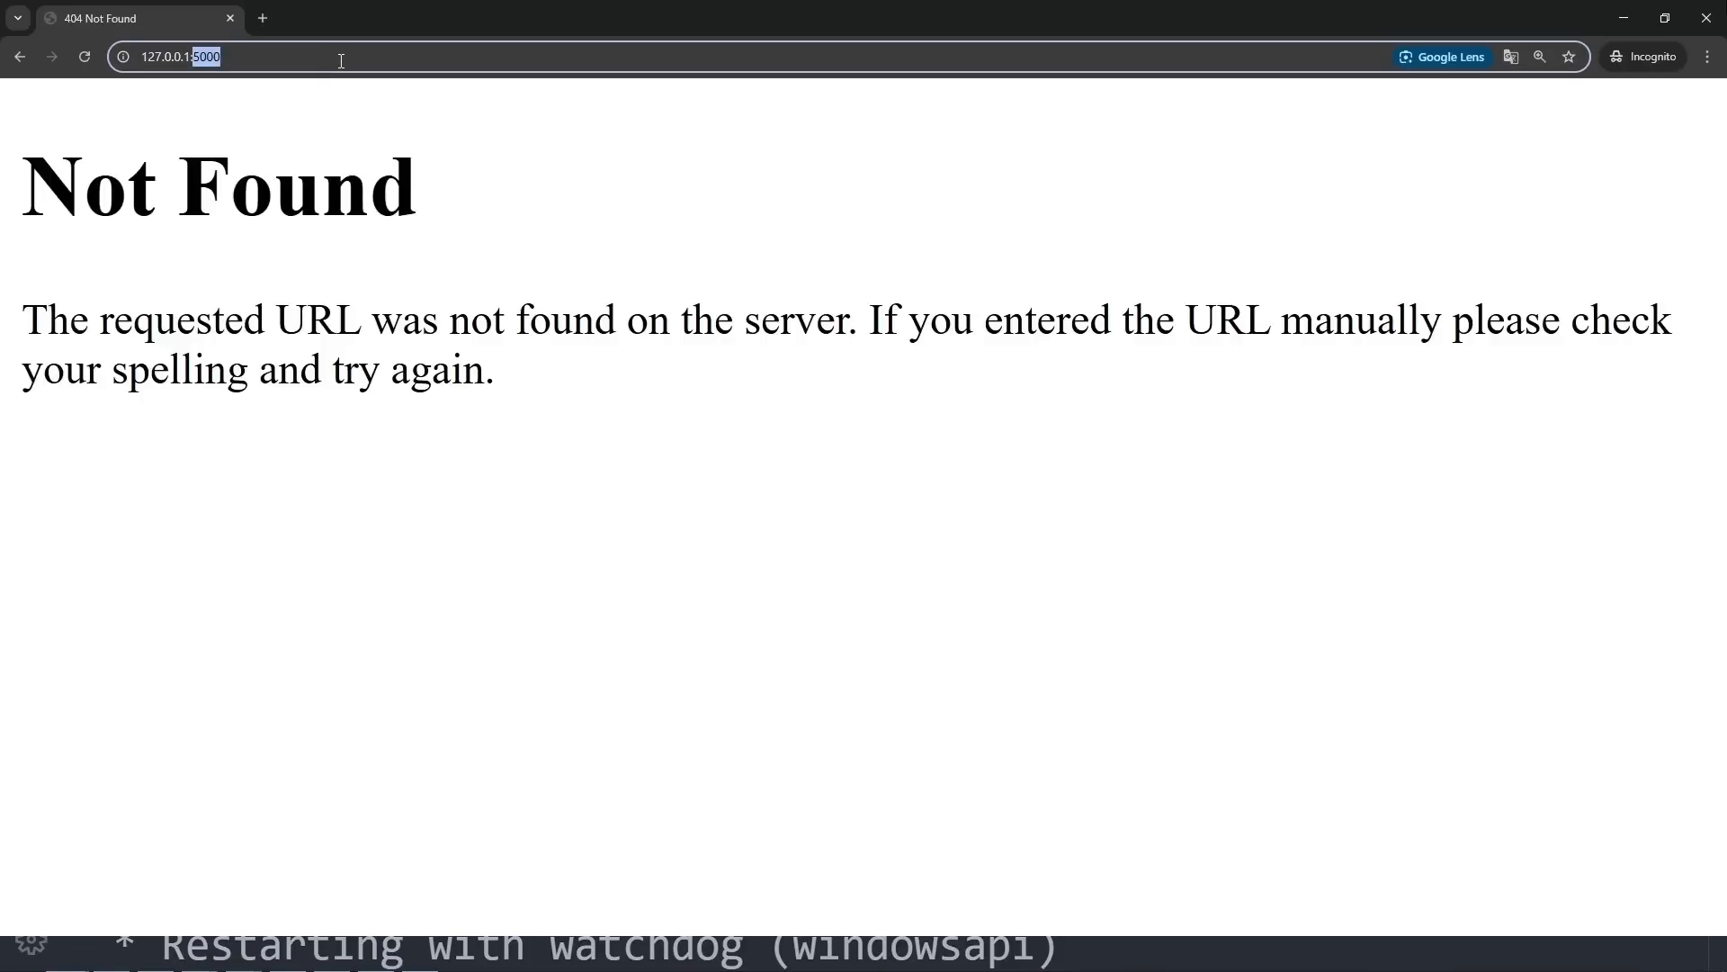
pyautogui.write('/dashboard')
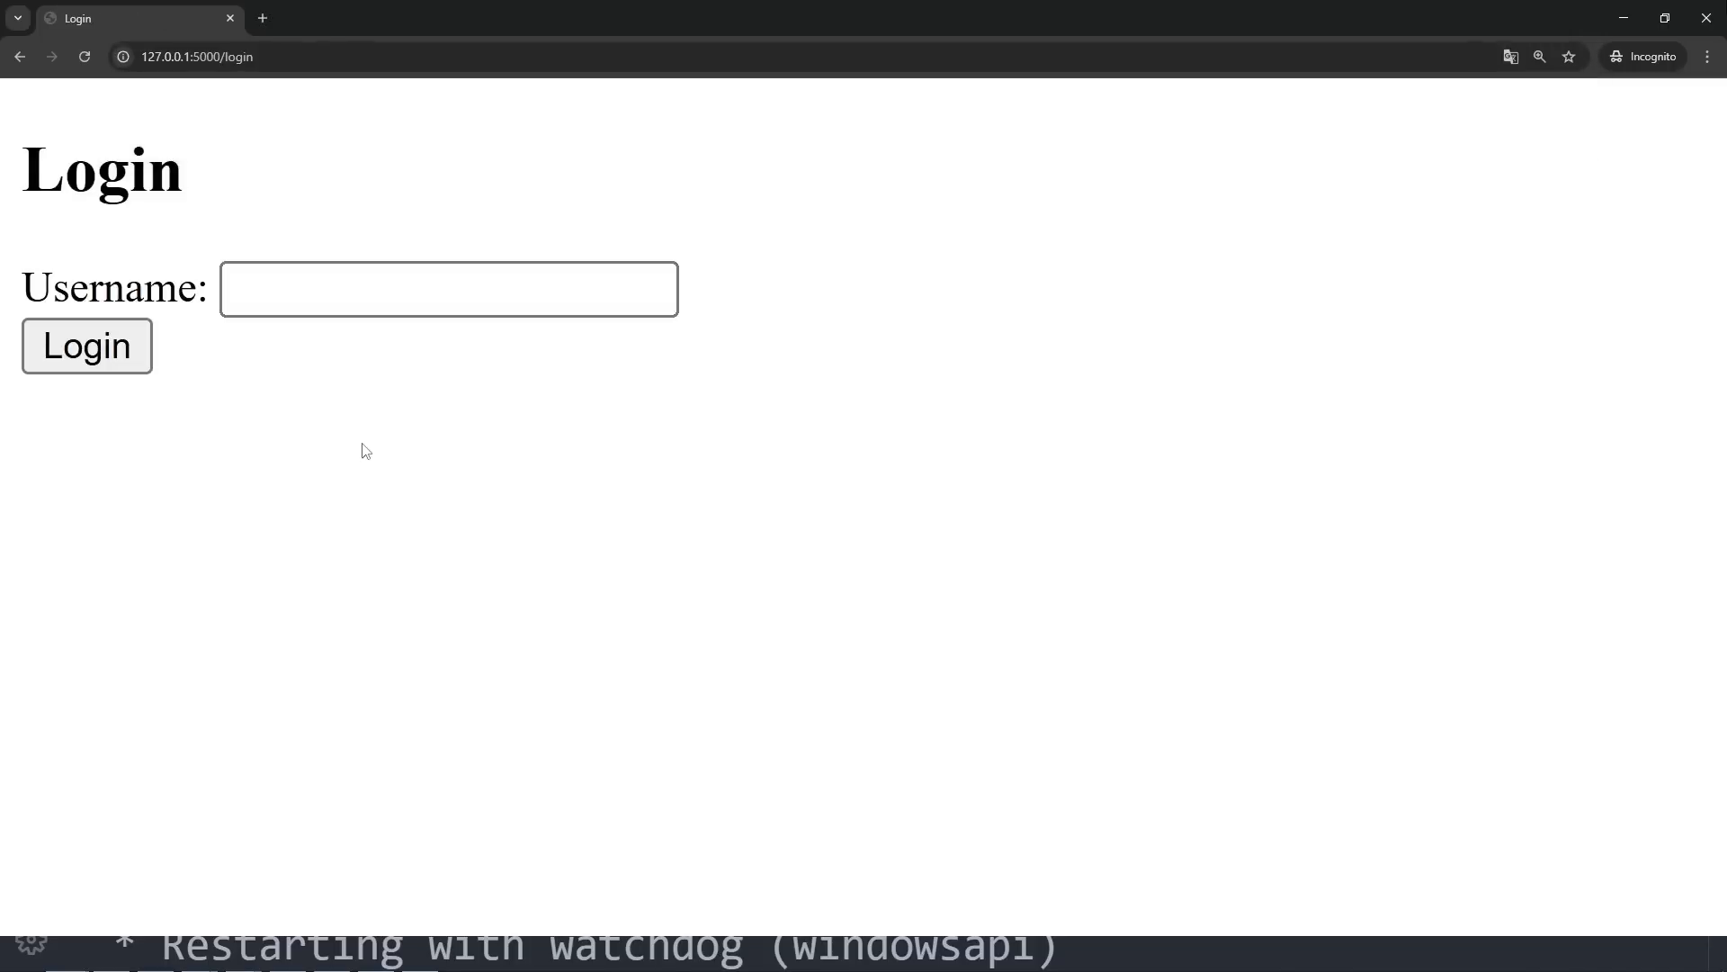
pyautogui.click(448, 289)
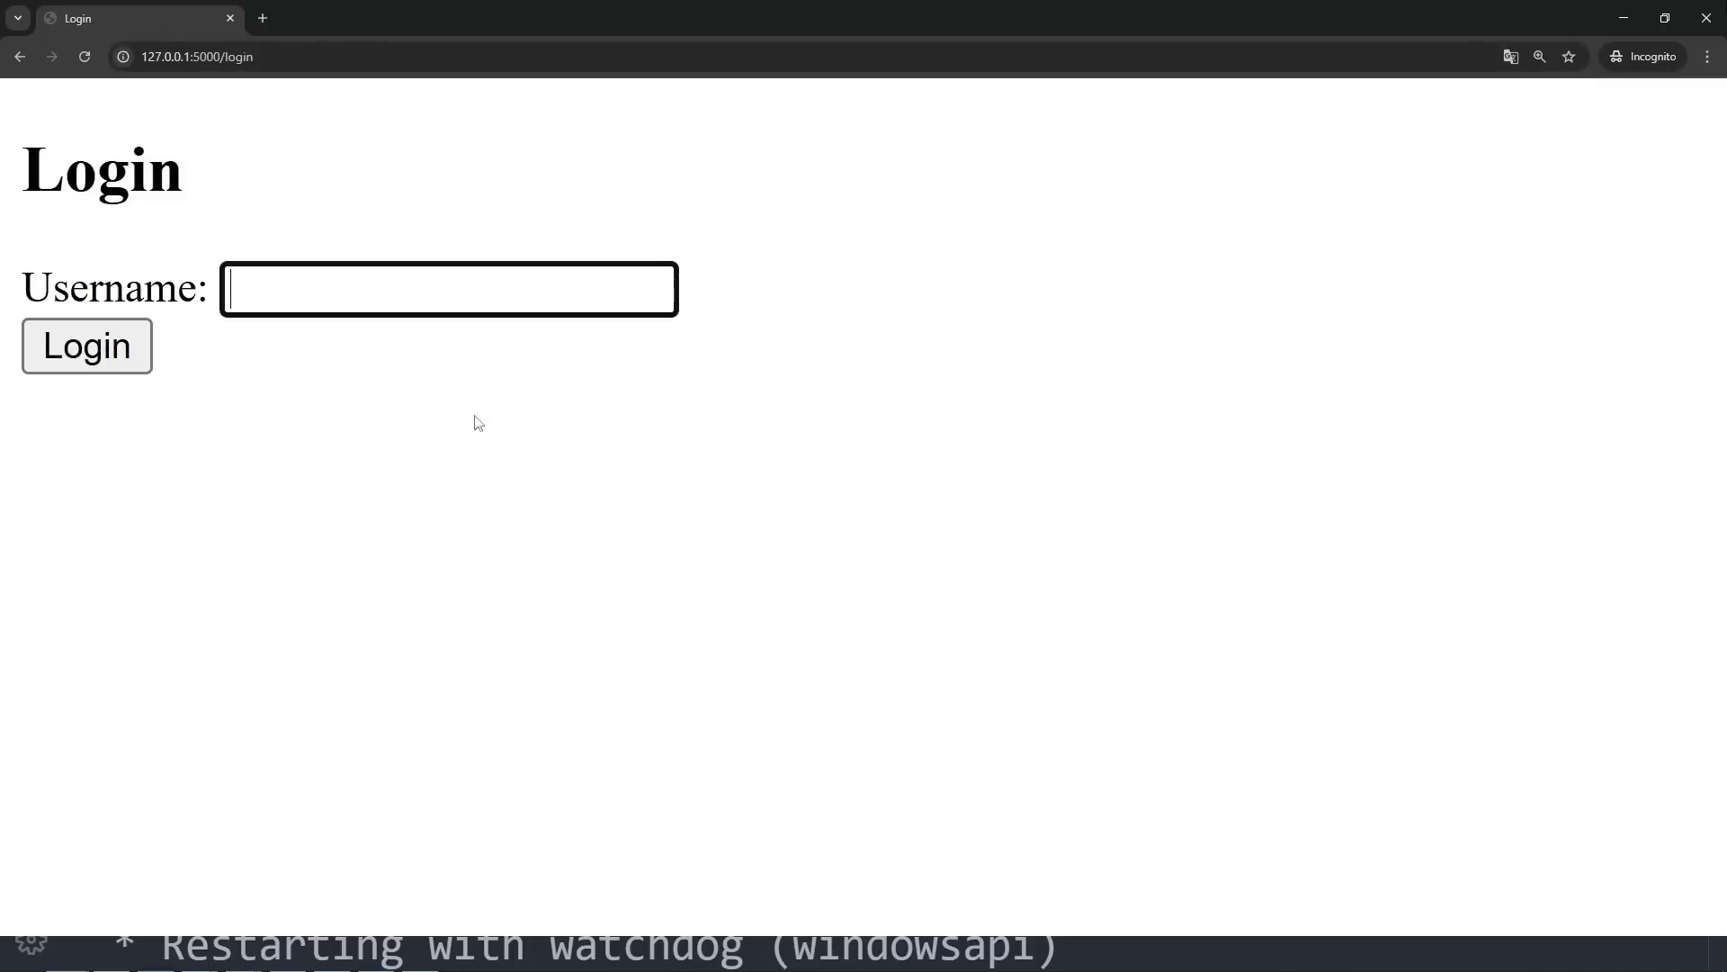
pyautogui.write('turtlecode')
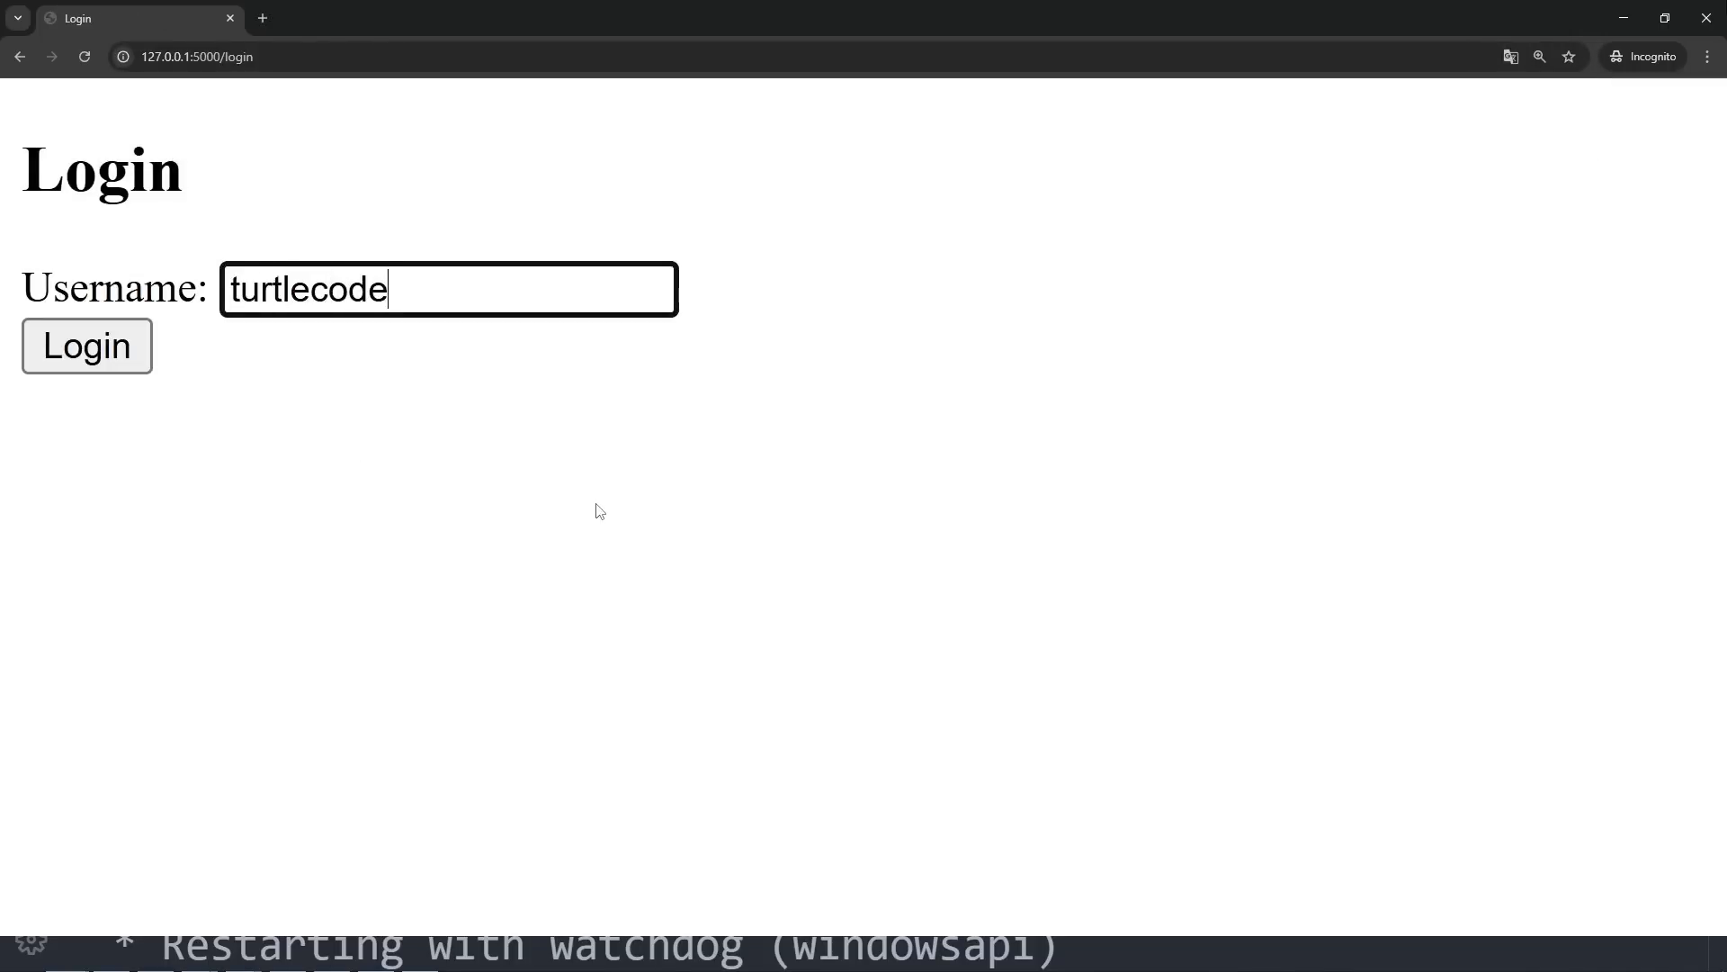
pyautogui.click(87, 346)
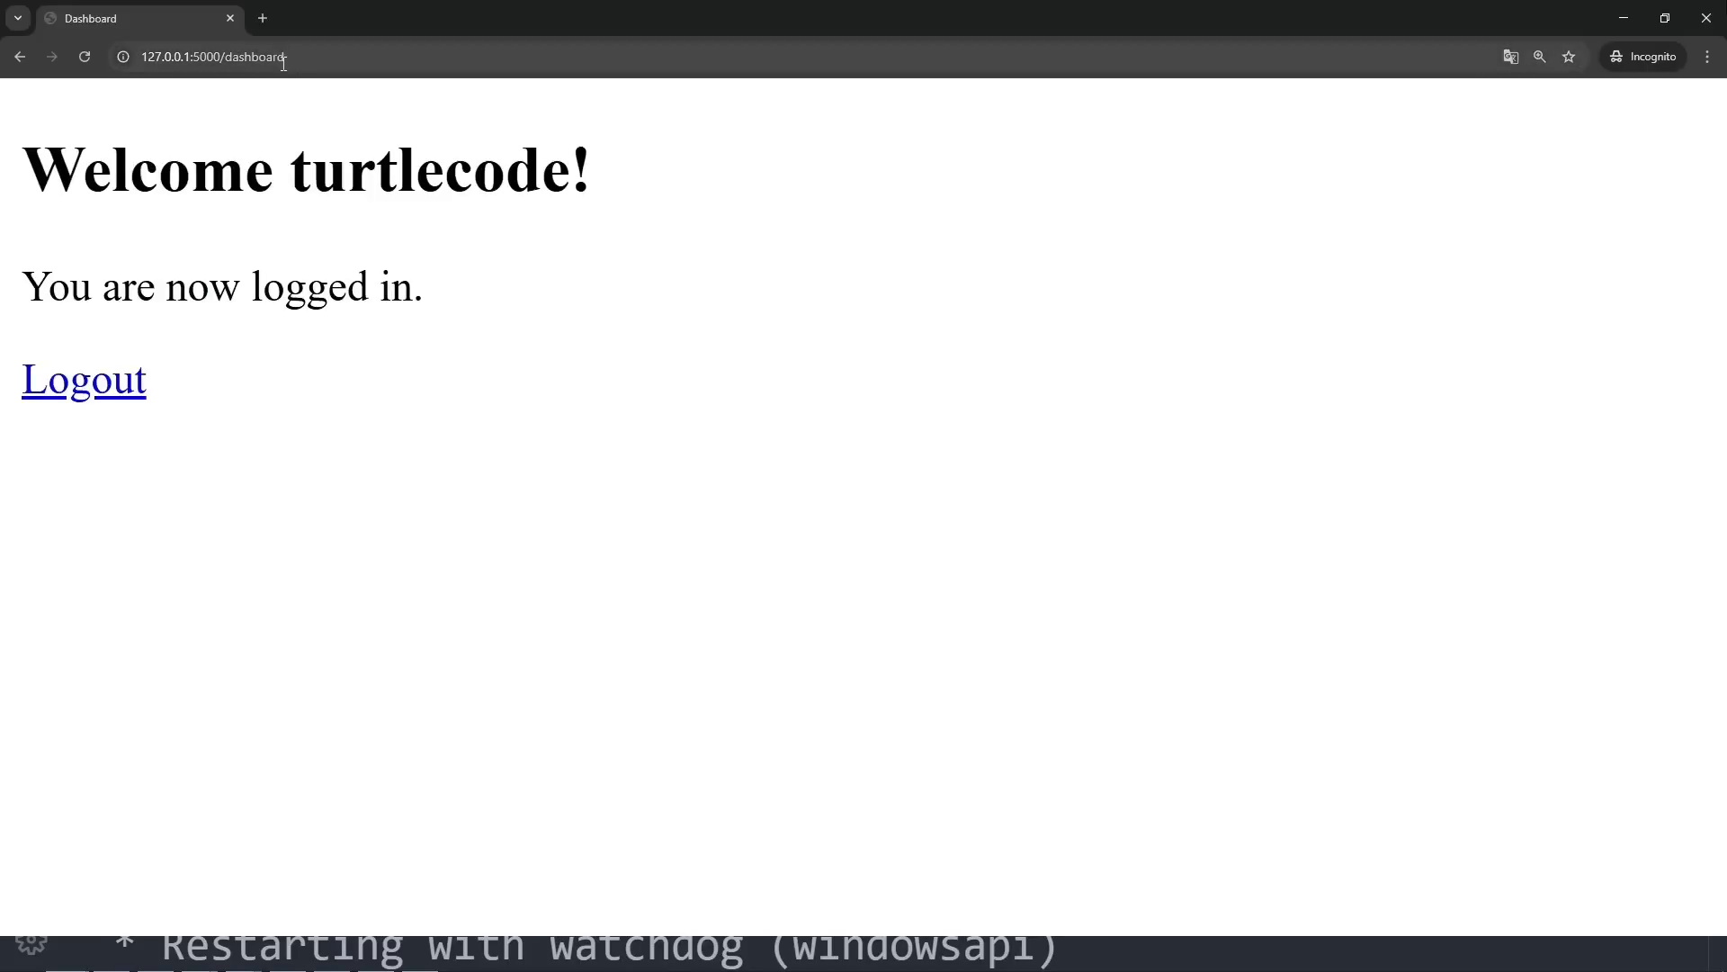
# Open the dashboard in a second tab, log out in the first, and reload the second.
pyautogui.click(210, 56)
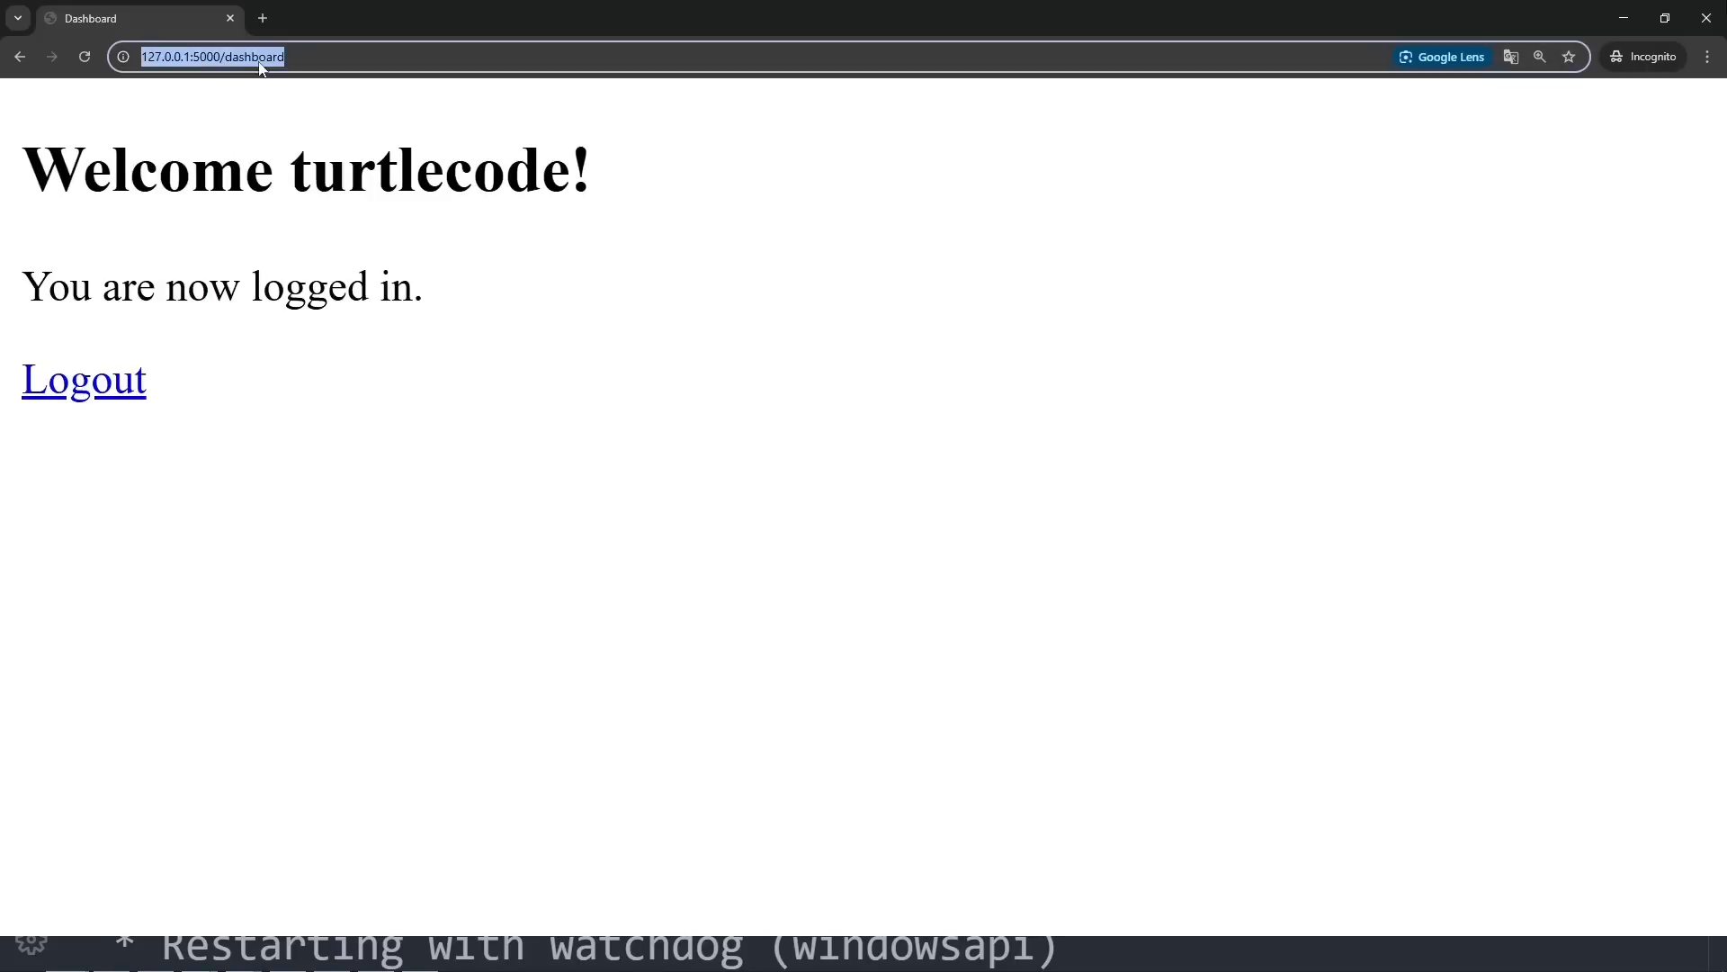
pyautogui.click(260, 18)
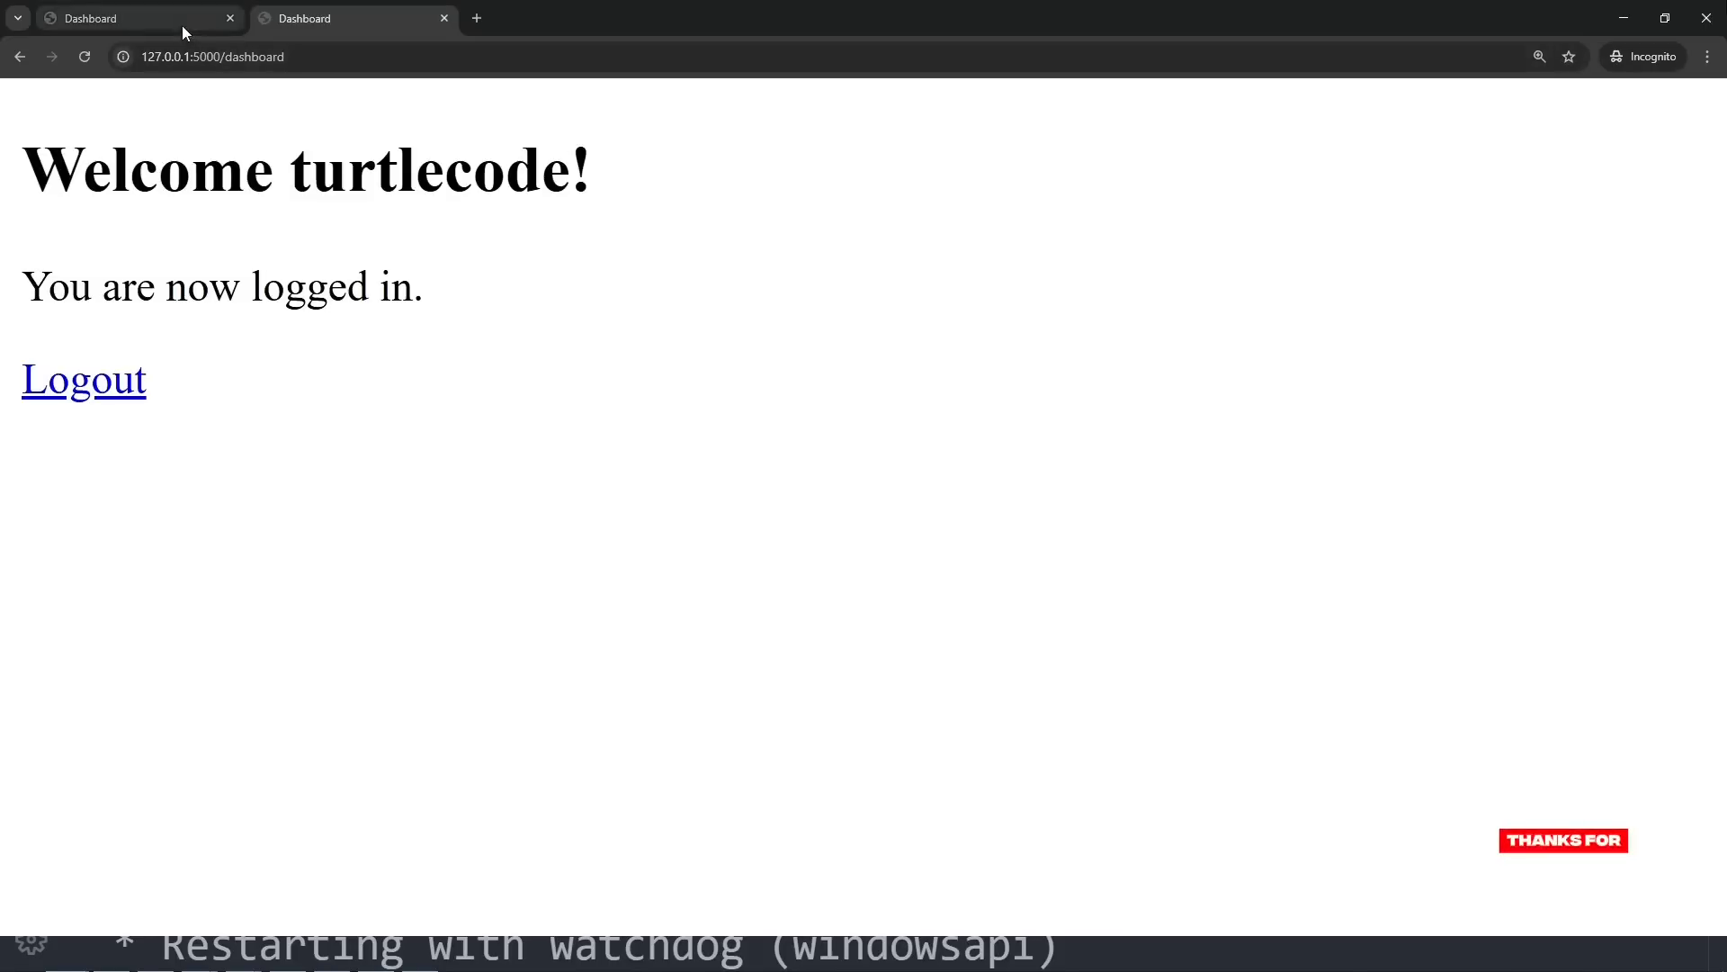
pyautogui.click(209, 56)
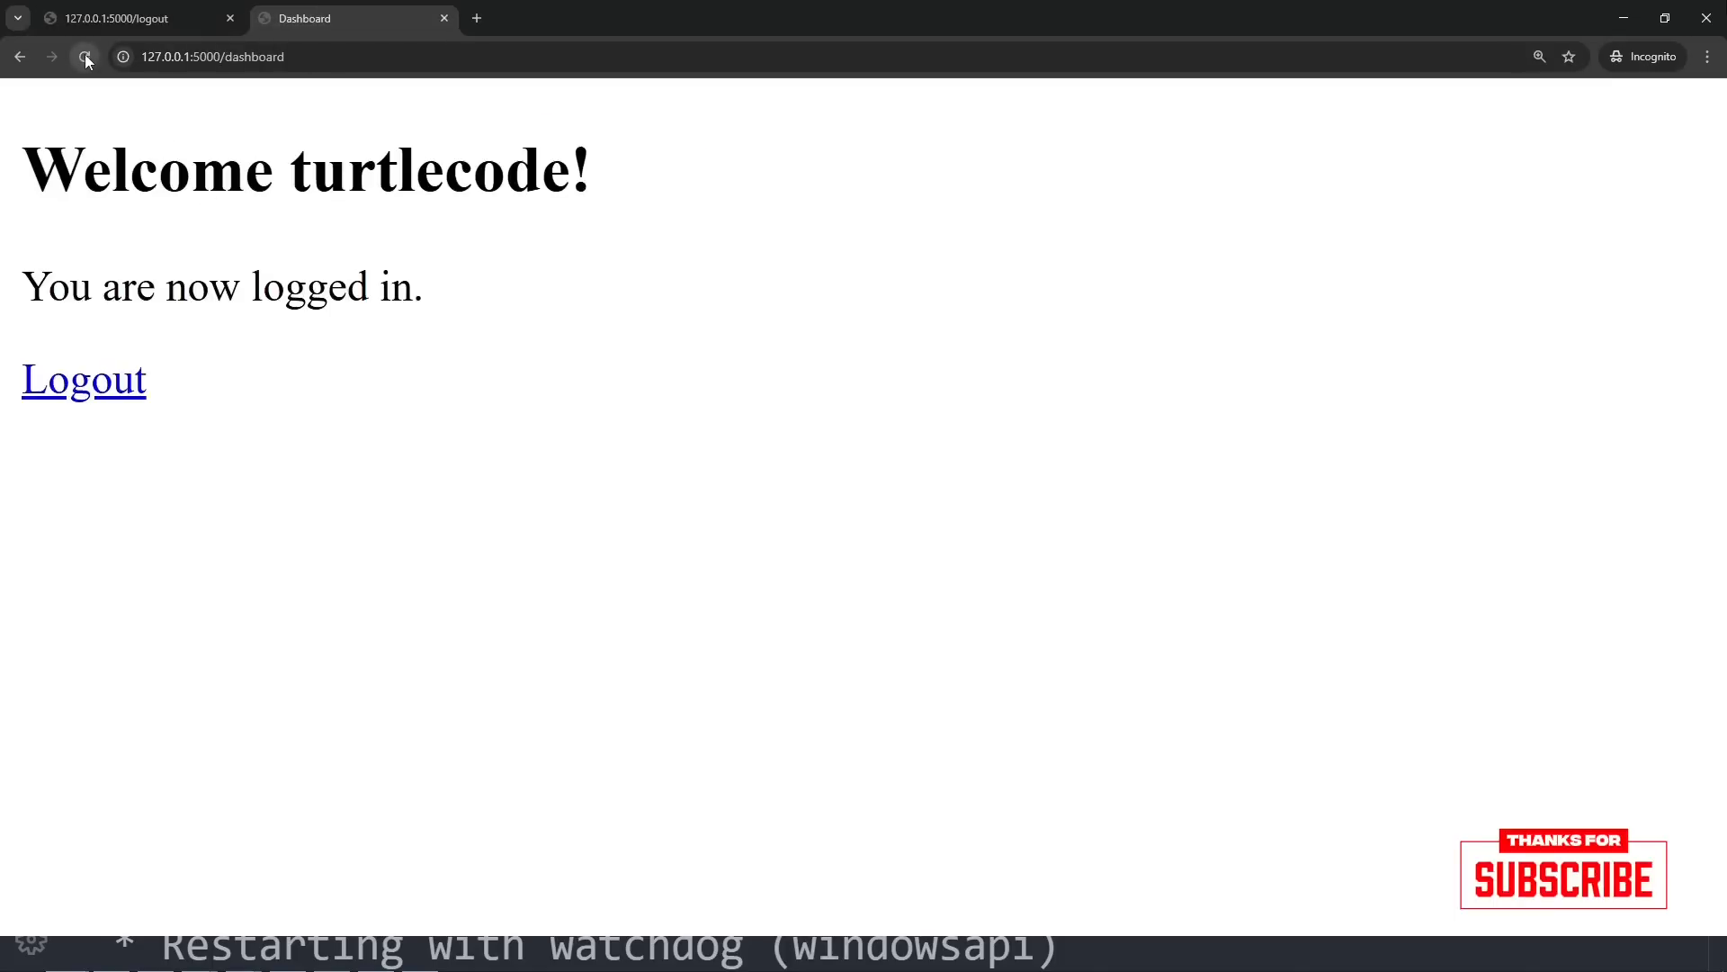
pyautogui.click(84, 379)
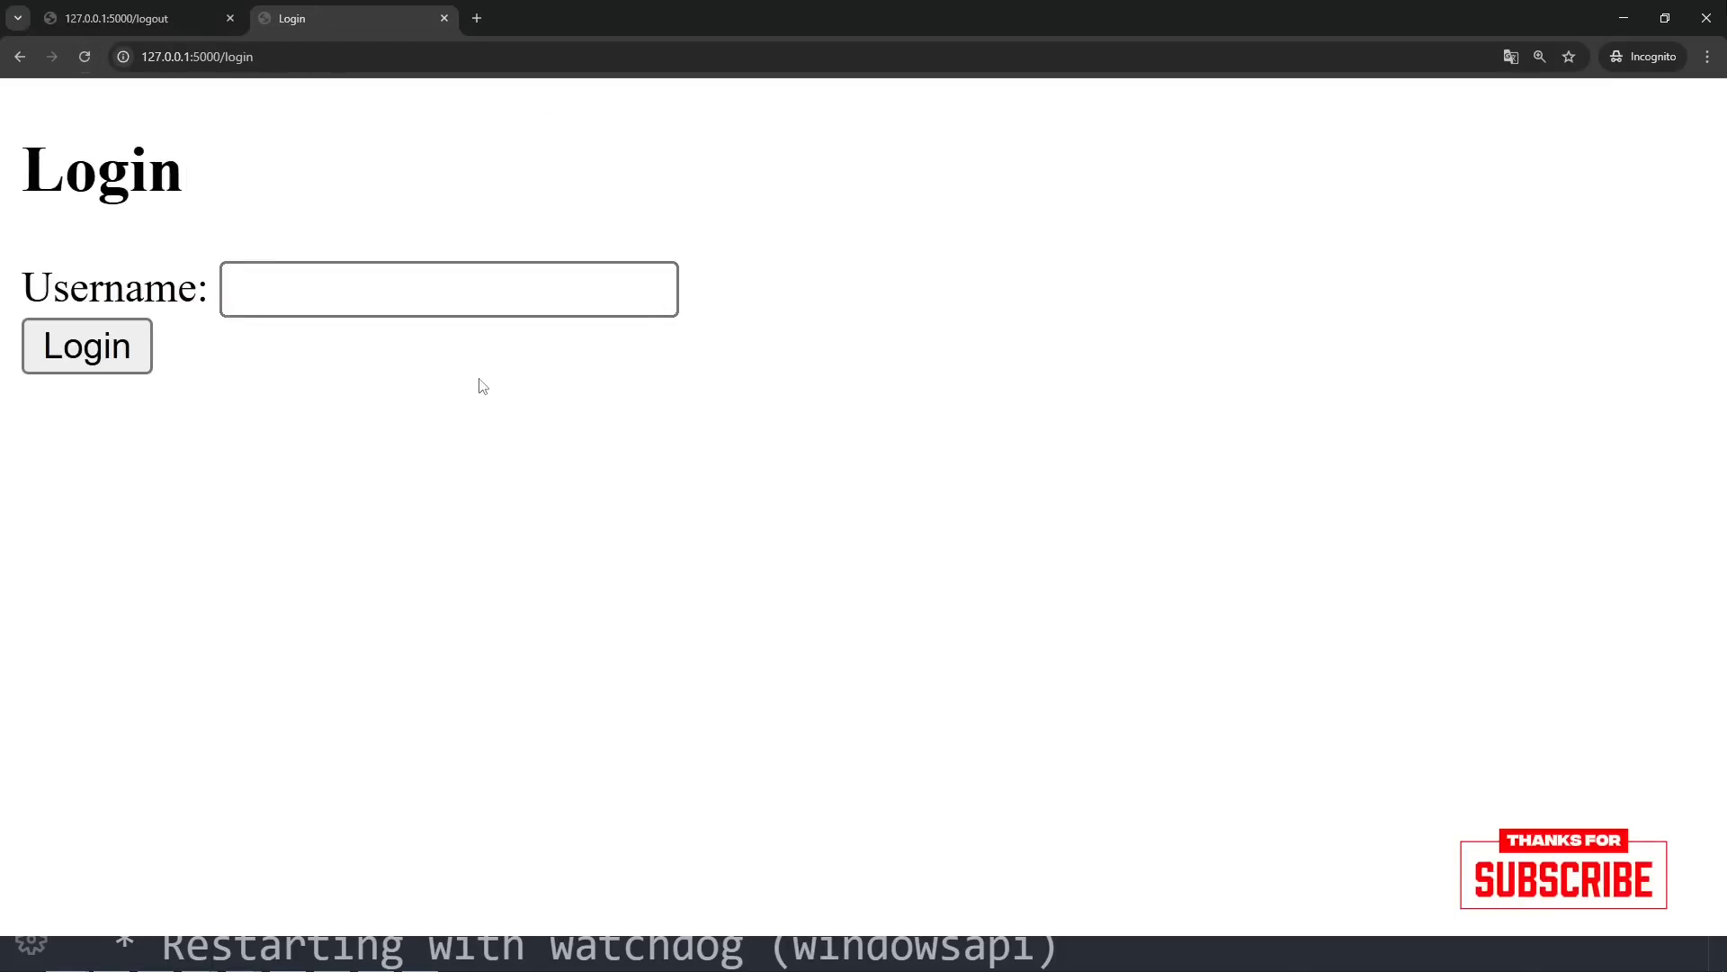
# Log back in in the first tab, log out from the second, and reload the first.
pyautogui.click(132, 19)
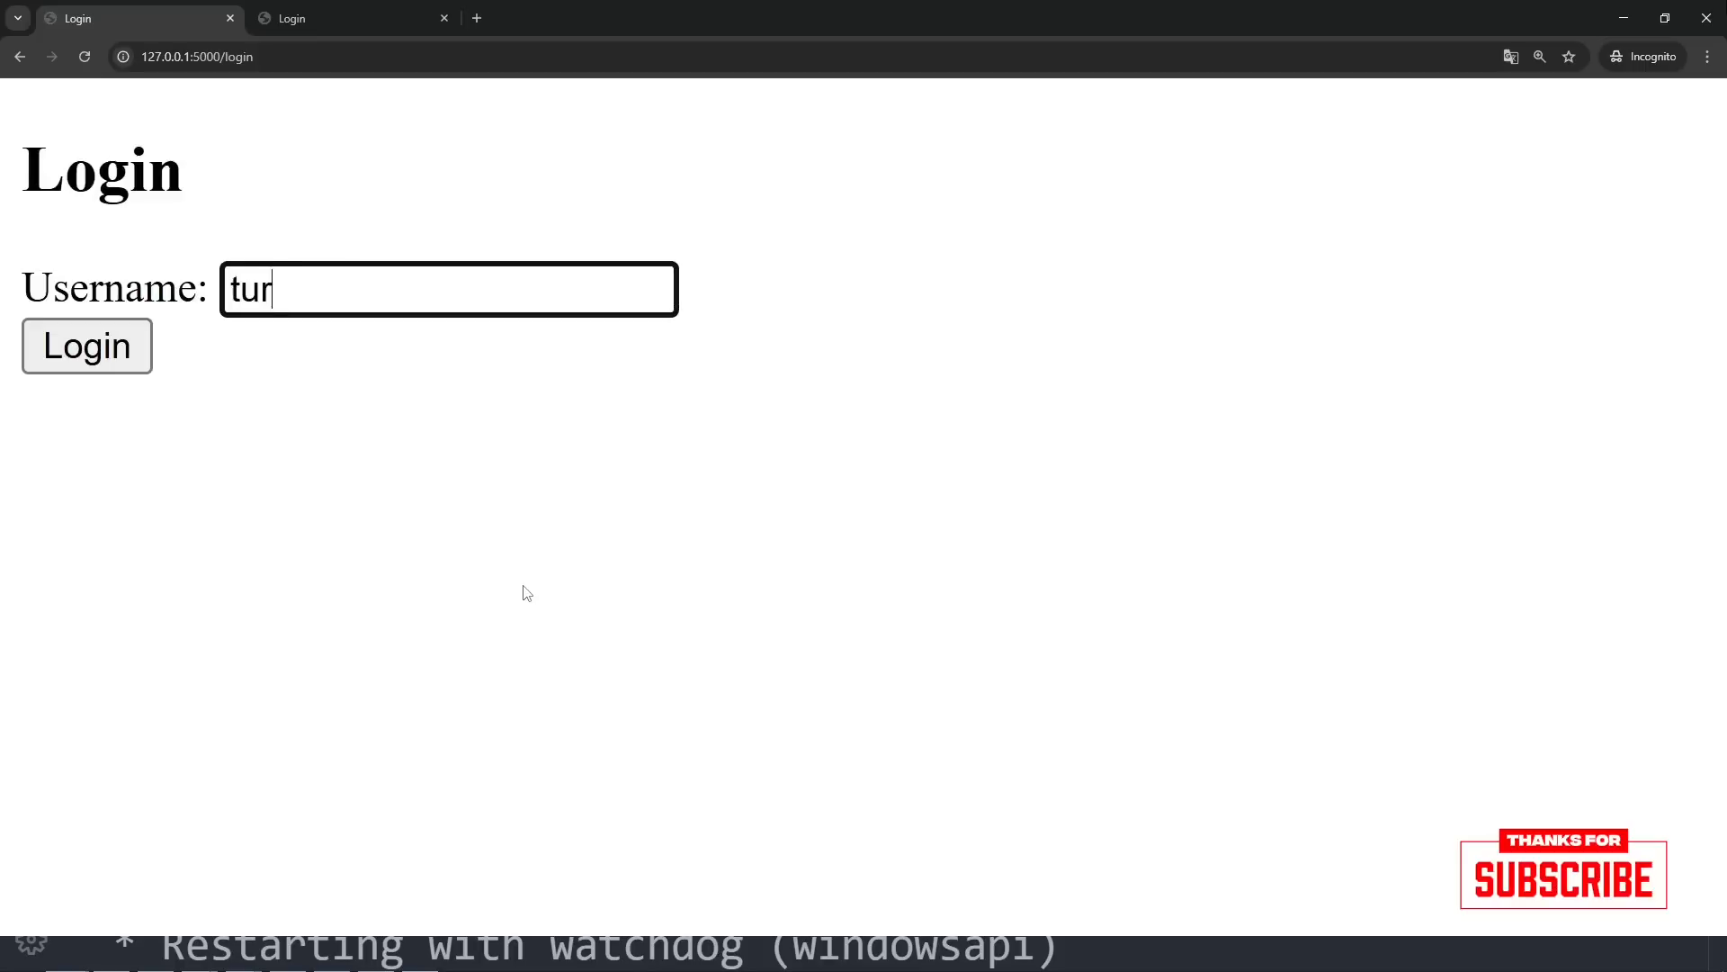
pyautogui.click(86, 345)
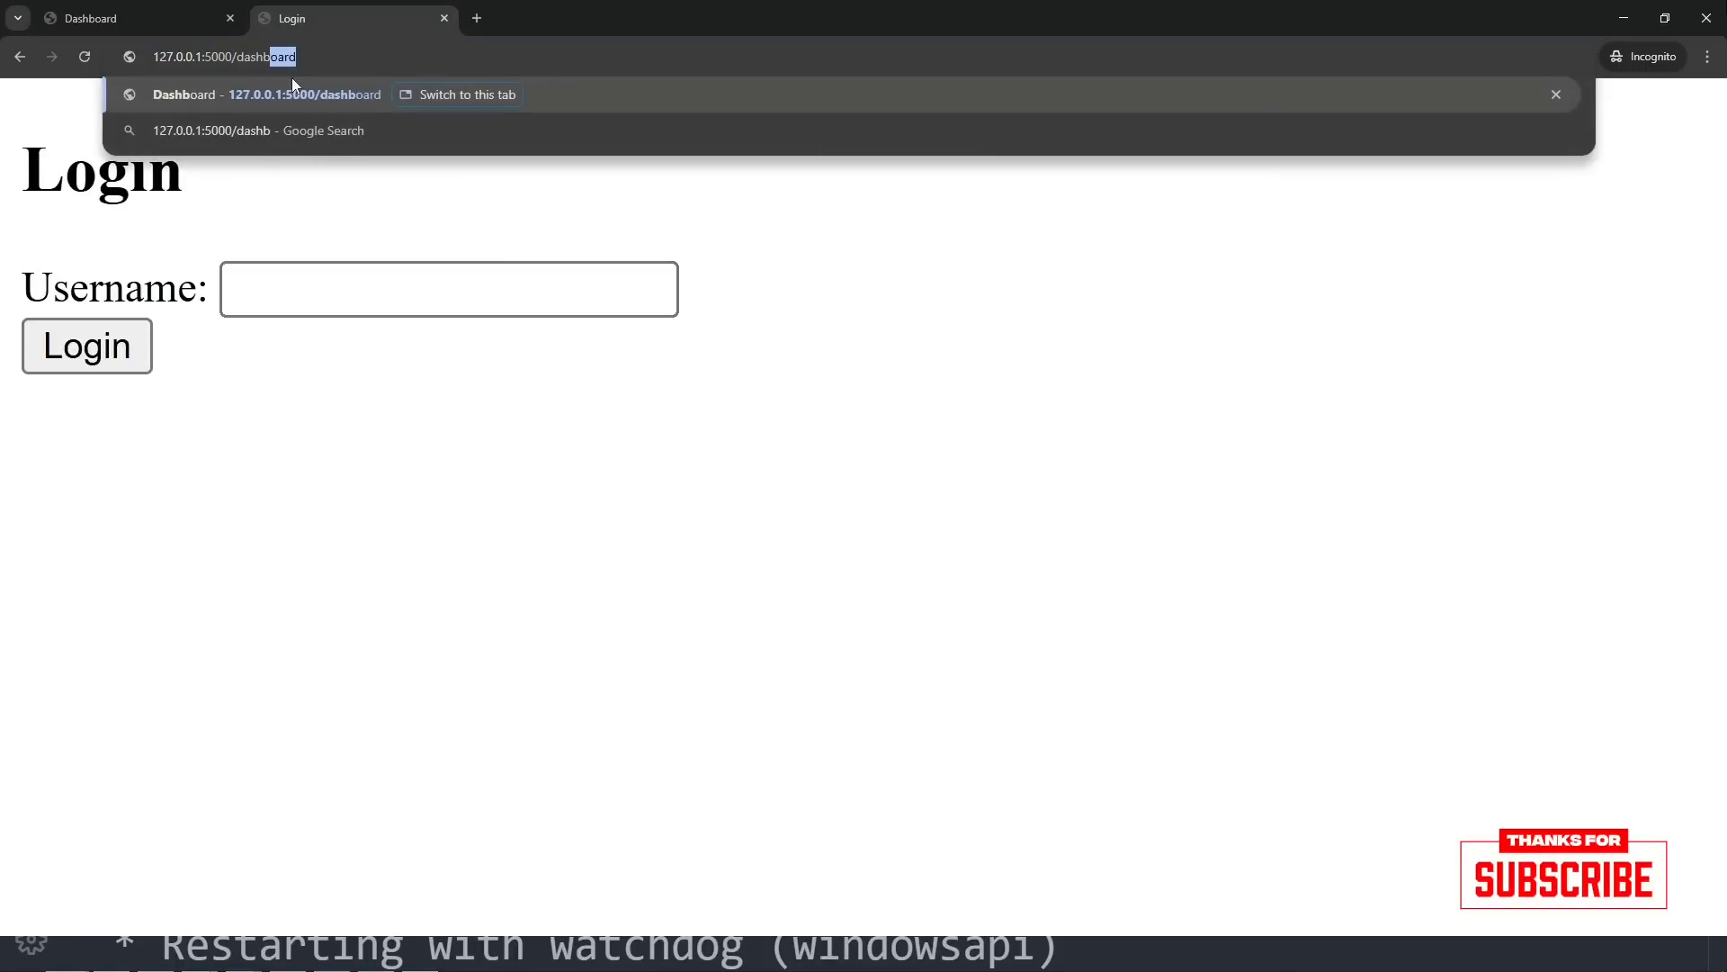
pyautogui.click(264, 94)
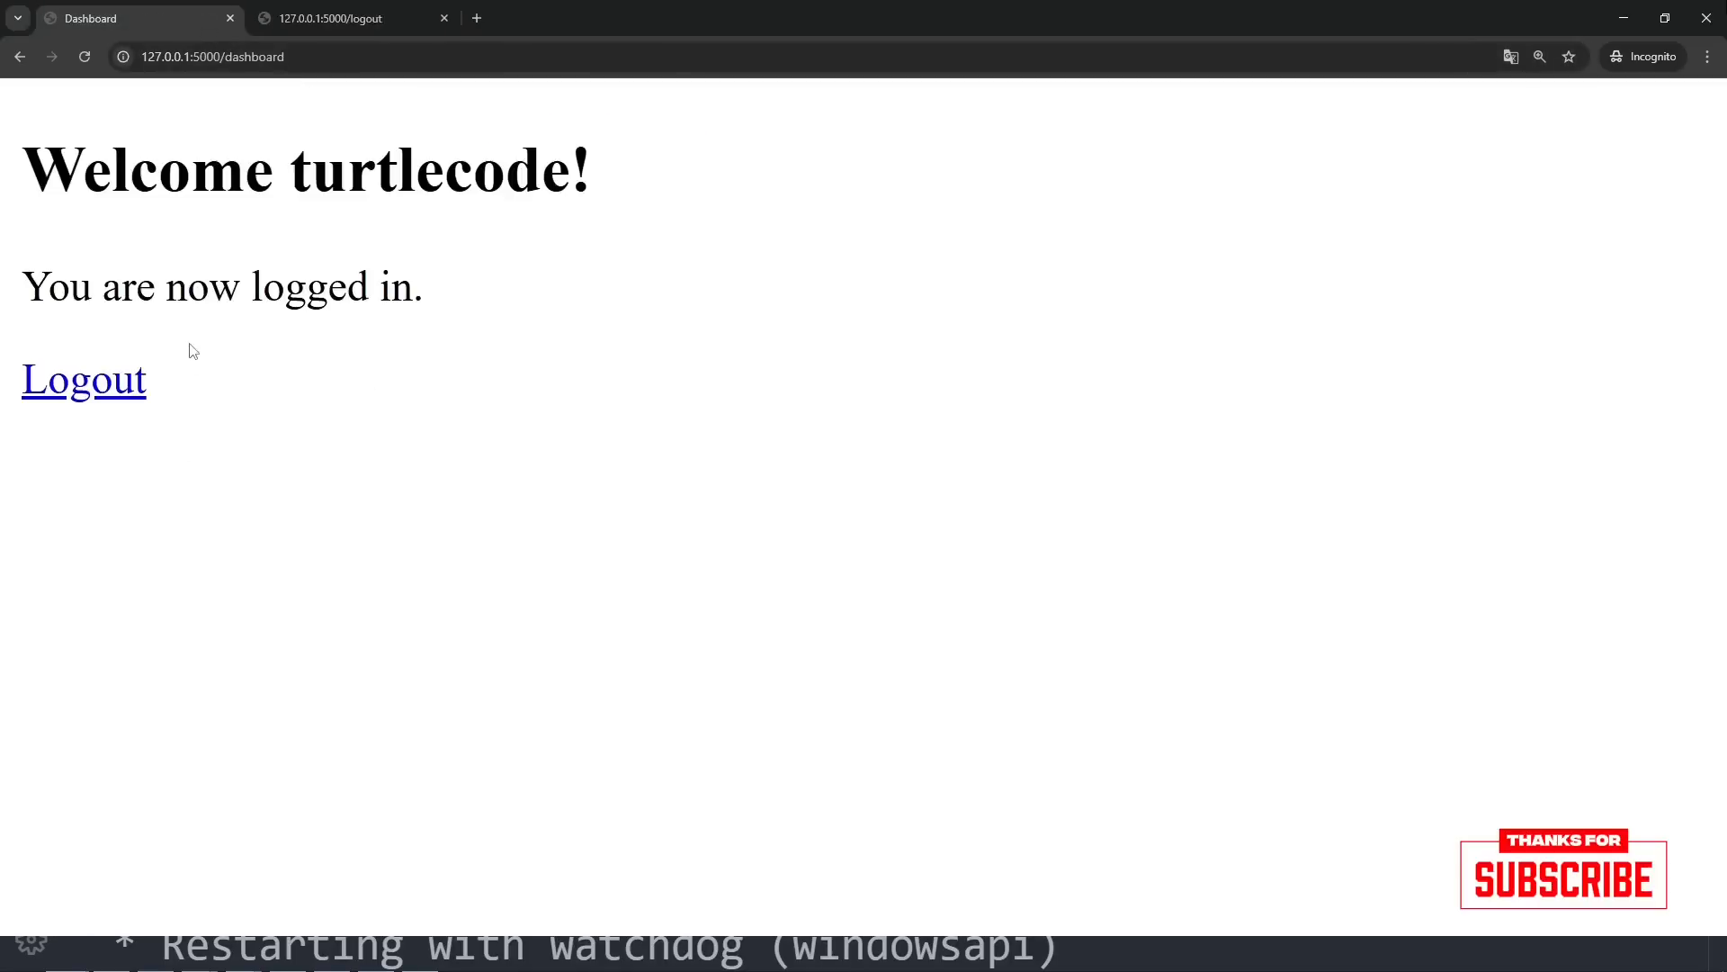
pyautogui.click(83, 378)
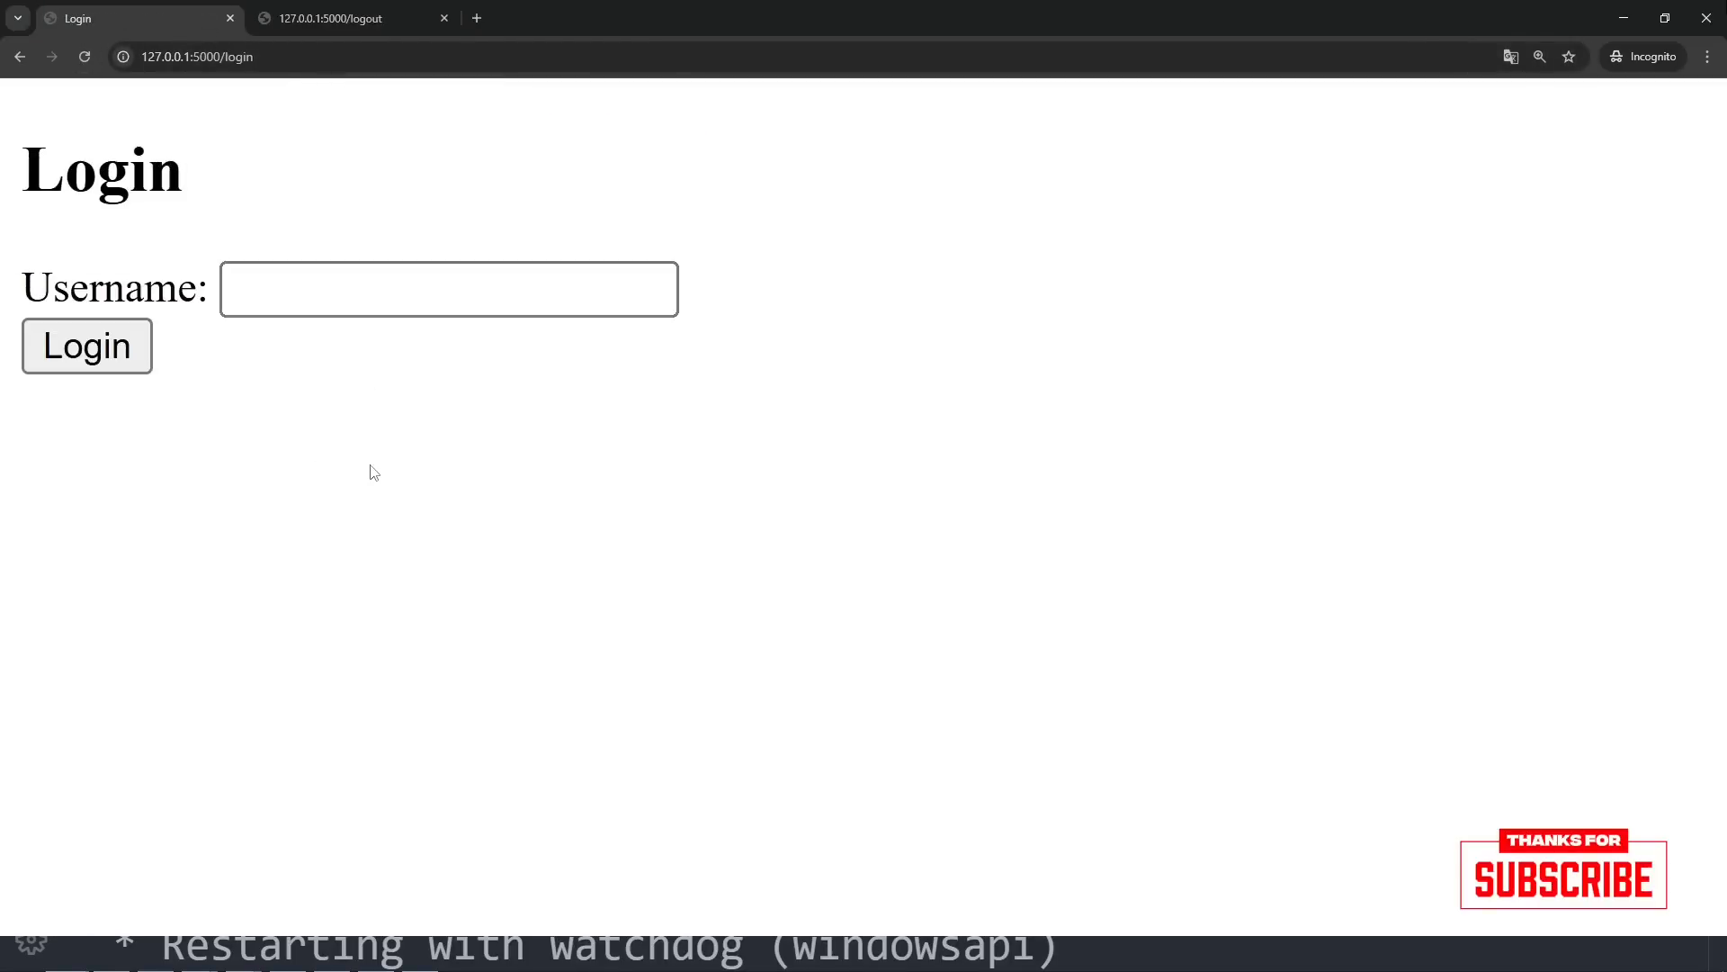